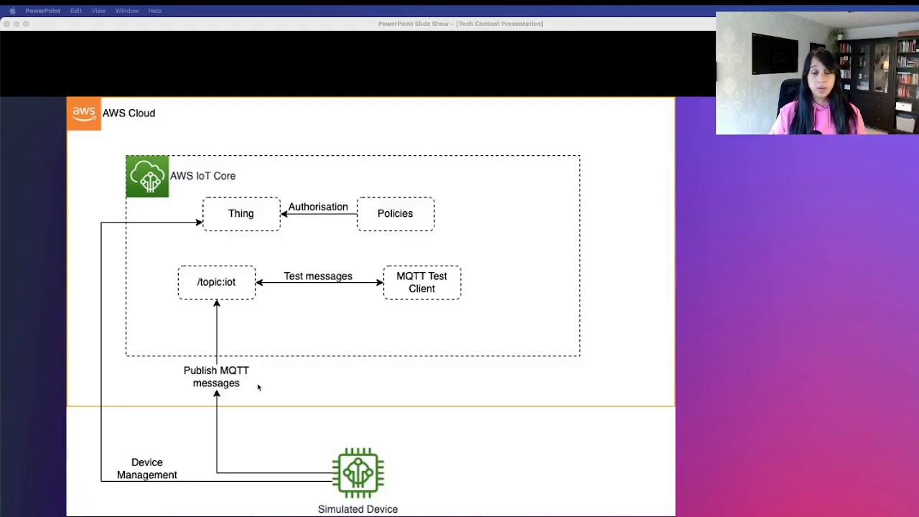
pyautogui.moveTo(386, 437)
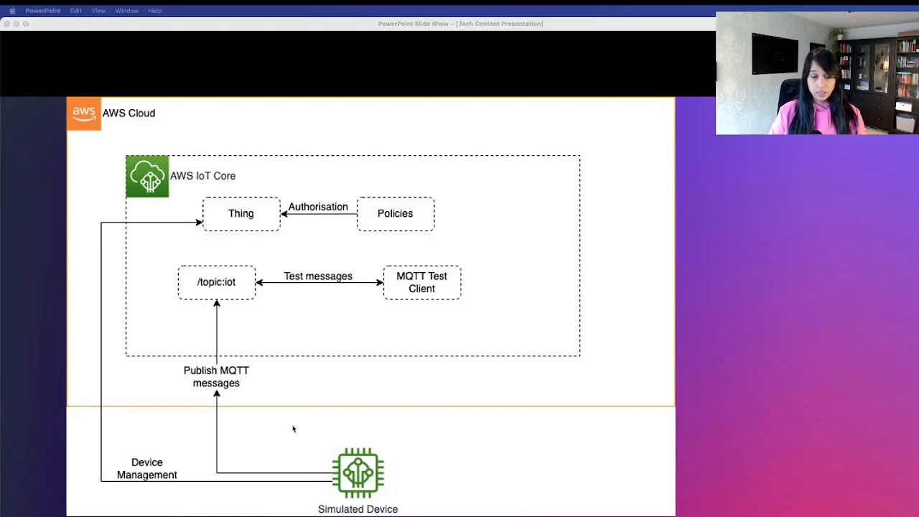
pyautogui.moveTo(321, 457)
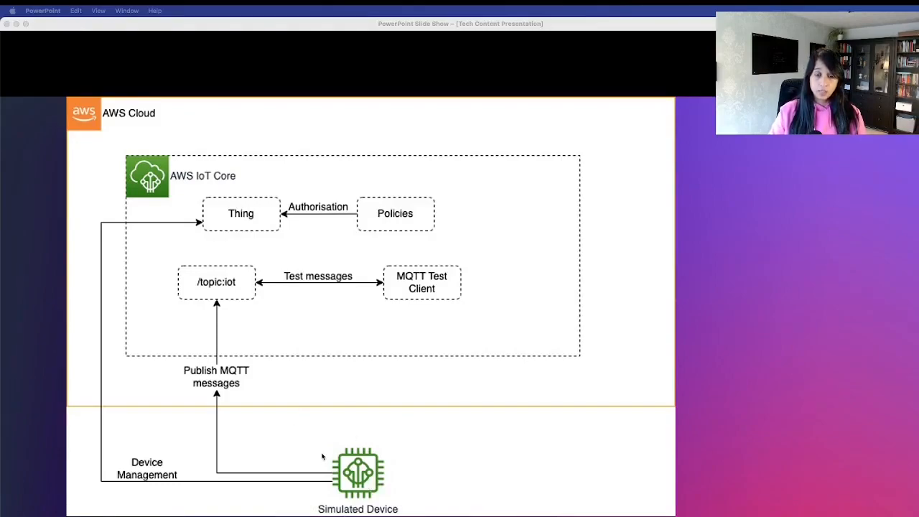
pyautogui.moveTo(305, 454)
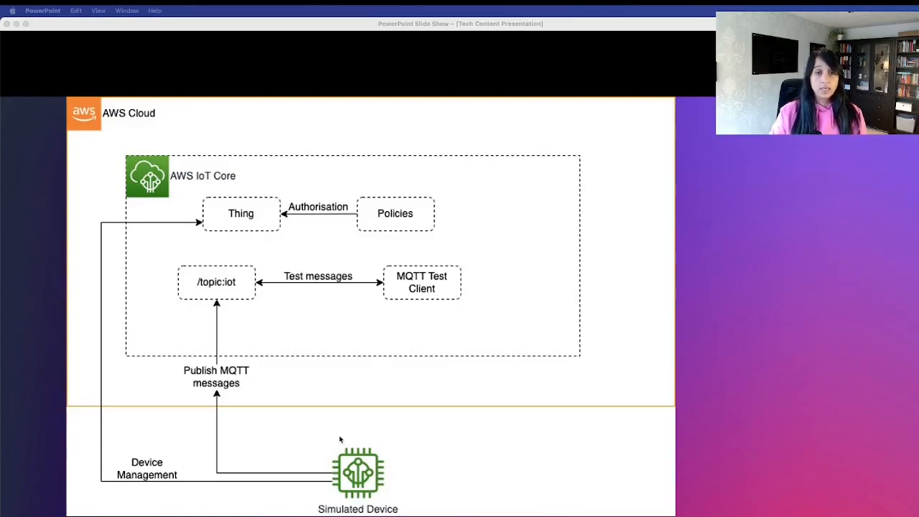
pyautogui.moveTo(378, 437)
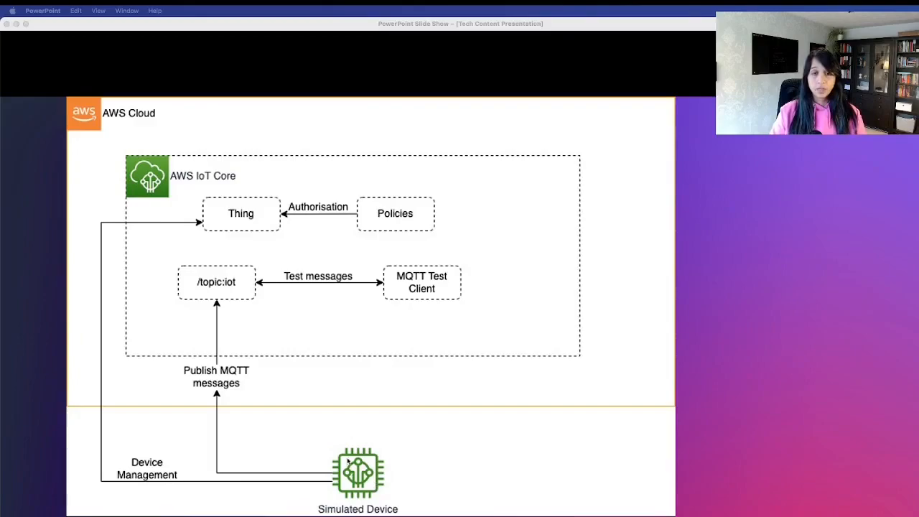
pyautogui.moveTo(201, 185)
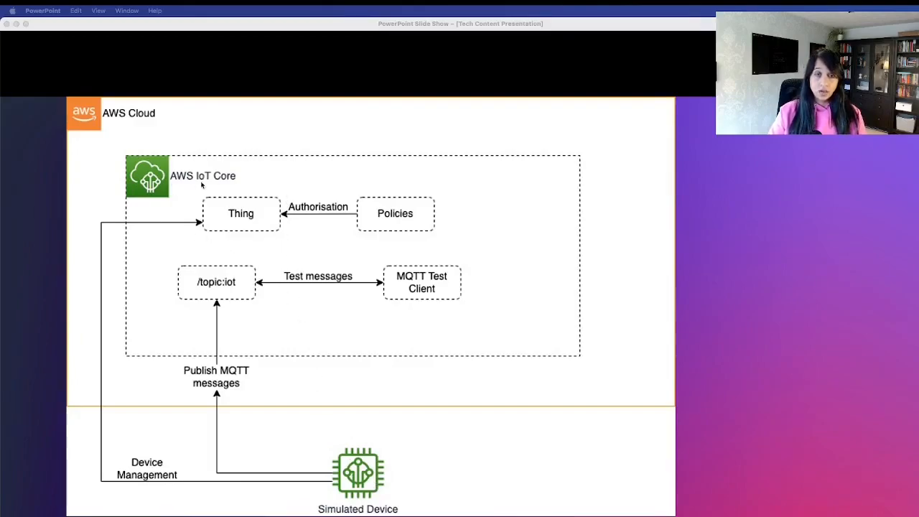
pyautogui.moveTo(274, 189)
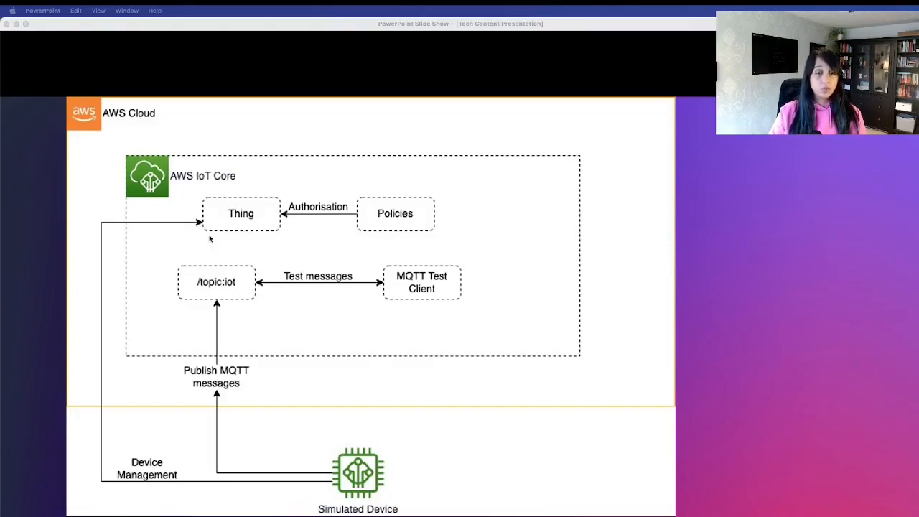
pyautogui.moveTo(209, 209)
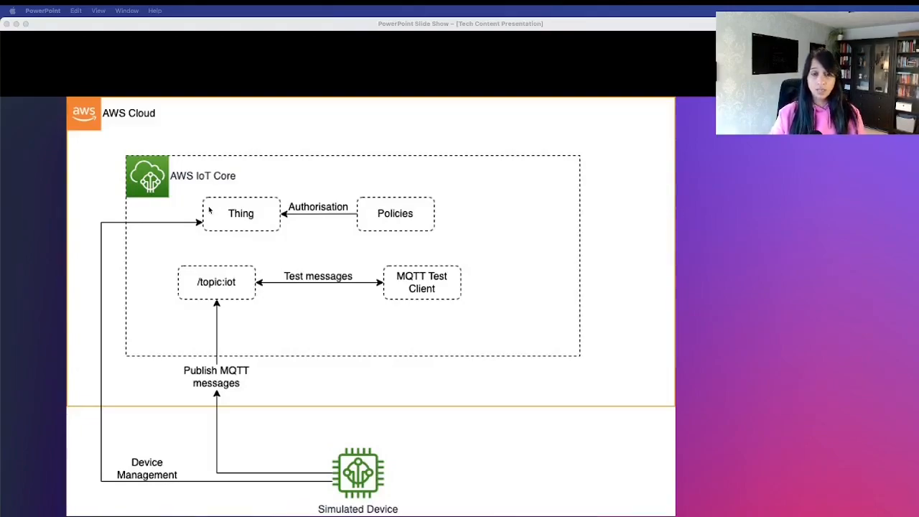
pyautogui.moveTo(232, 224)
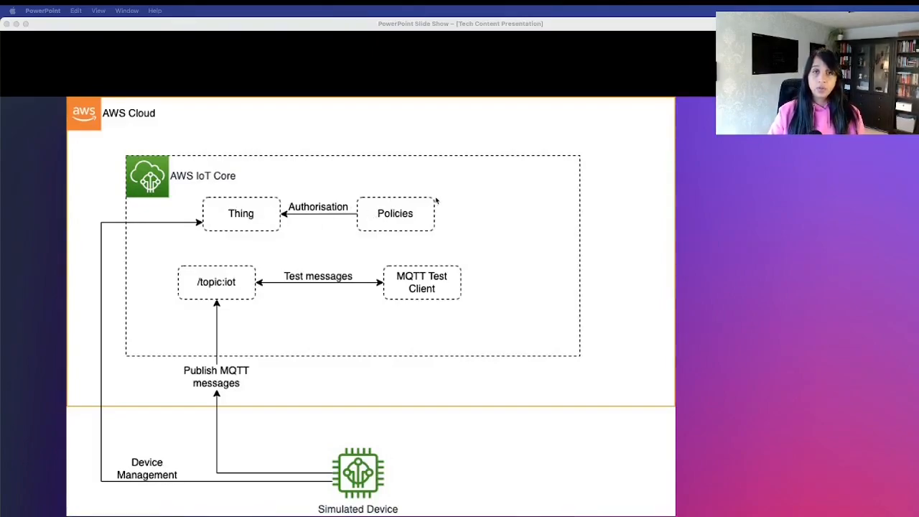
pyautogui.moveTo(481, 210)
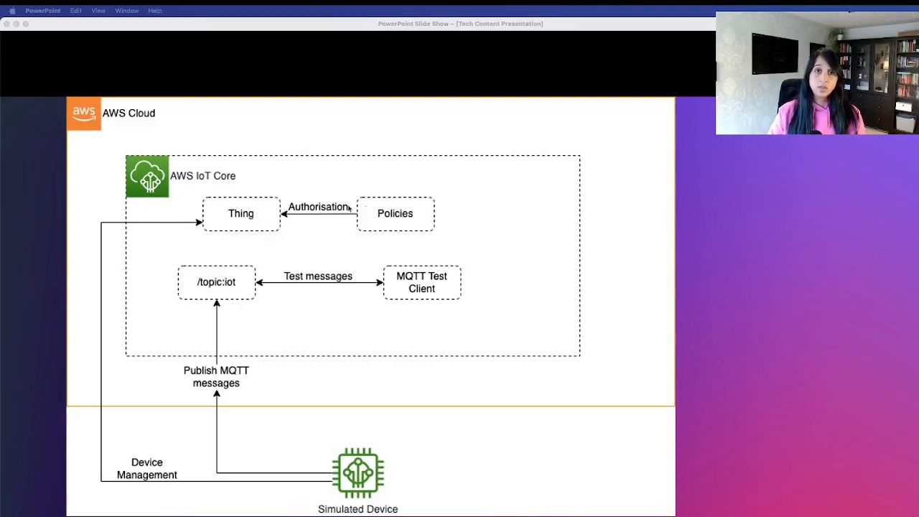
pyautogui.moveTo(269, 228)
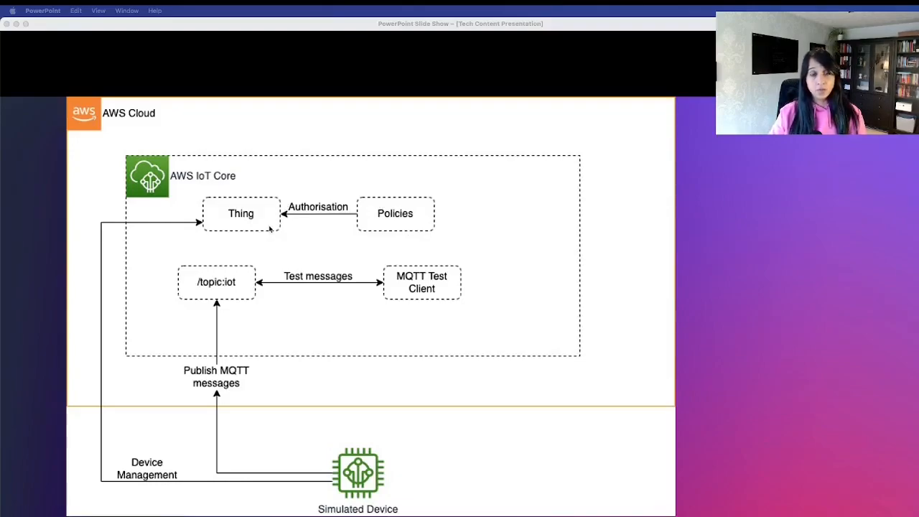
pyautogui.moveTo(303, 361)
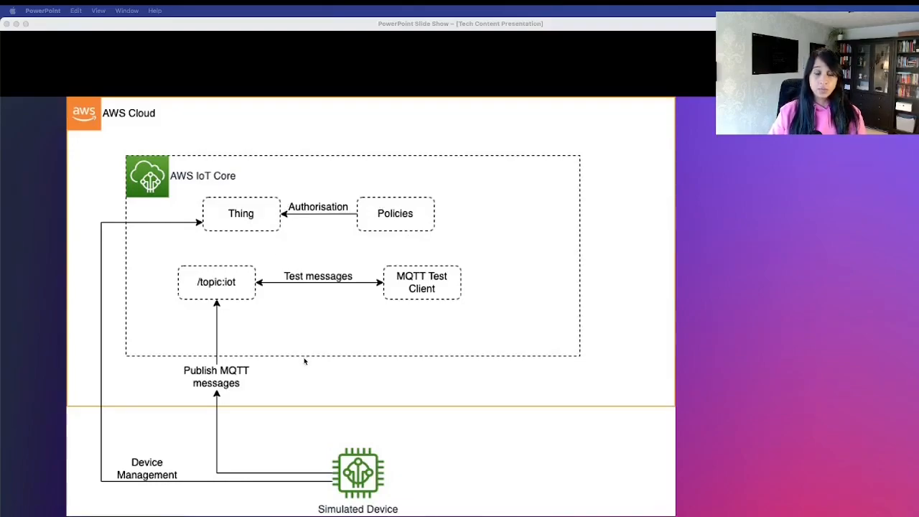
pyautogui.moveTo(457, 224)
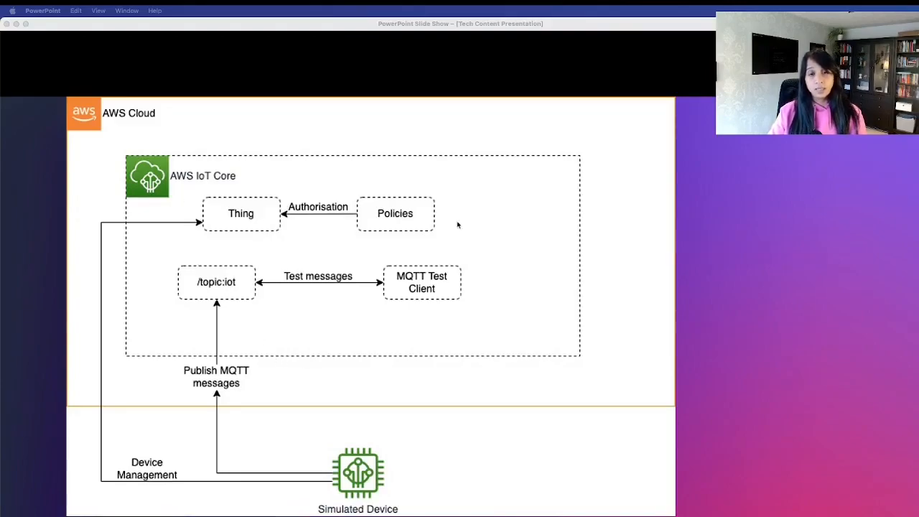
pyautogui.moveTo(297, 361)
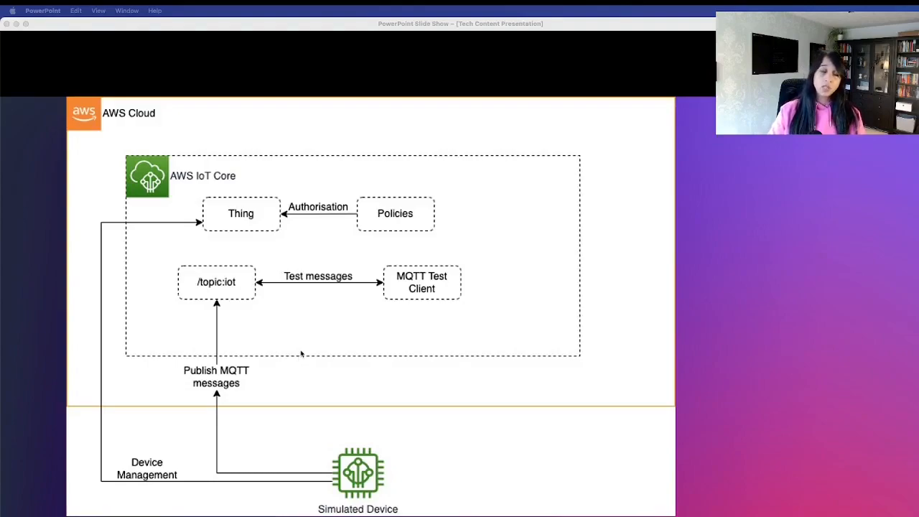
pyautogui.moveTo(343, 497)
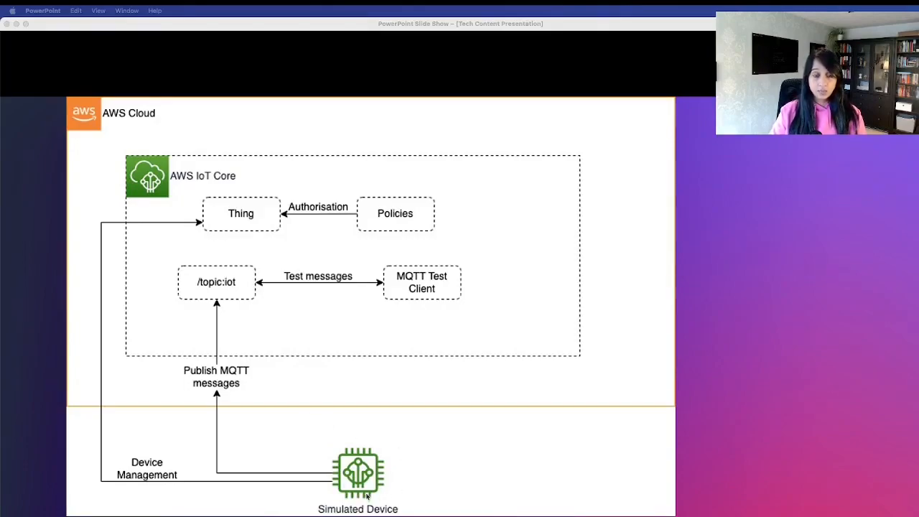
pyautogui.moveTo(204, 337)
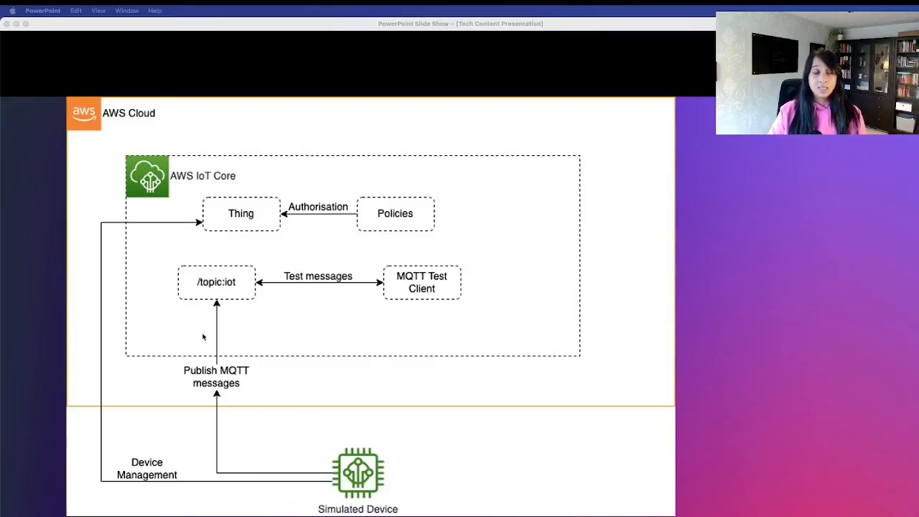
pyautogui.moveTo(255, 302)
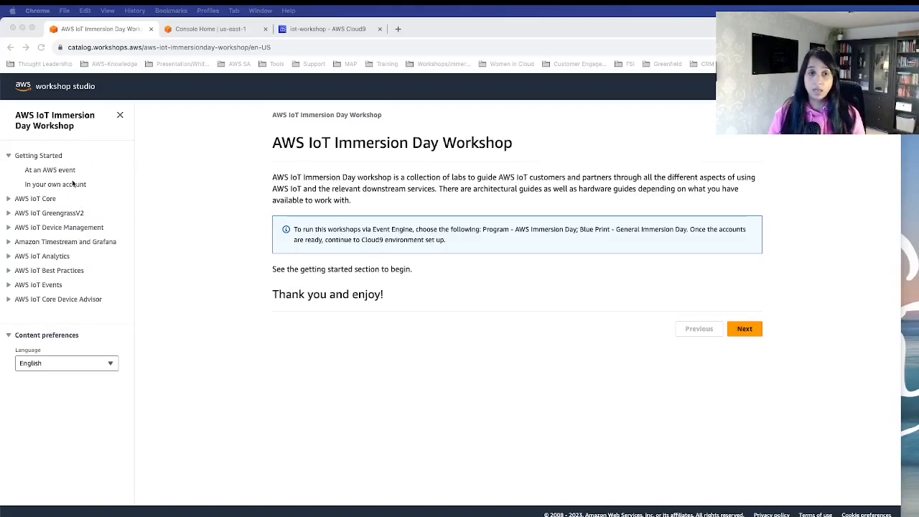
# Open the 'In your own account' getting-started page from the workshop sidebar
pyautogui.click(55, 184)
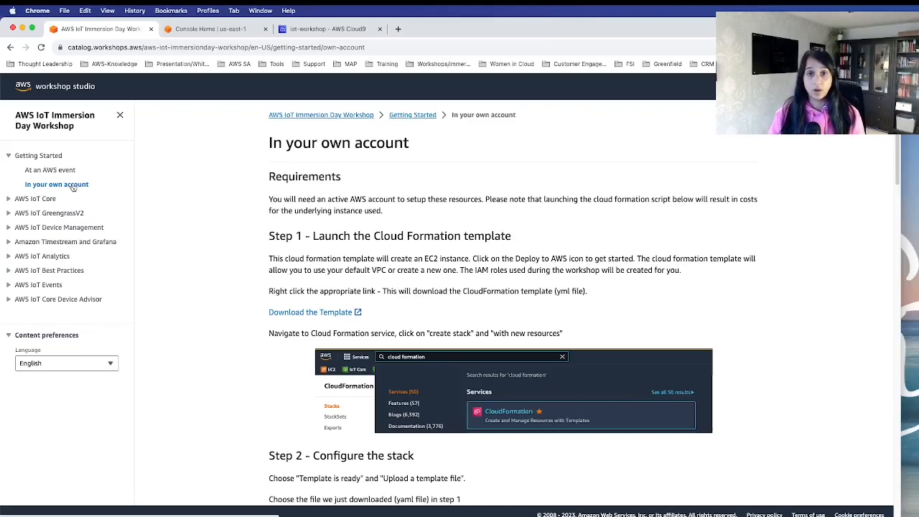
pyautogui.moveTo(256, 290)
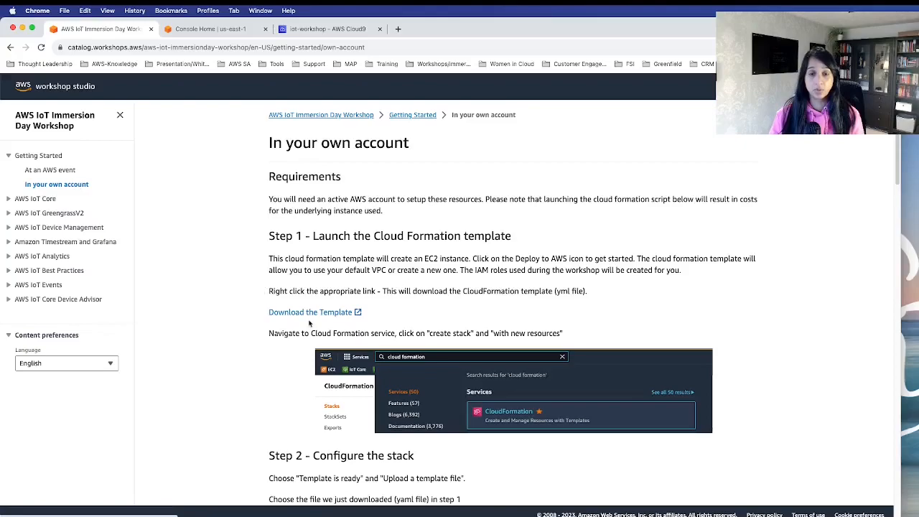
pyautogui.moveTo(310, 311)
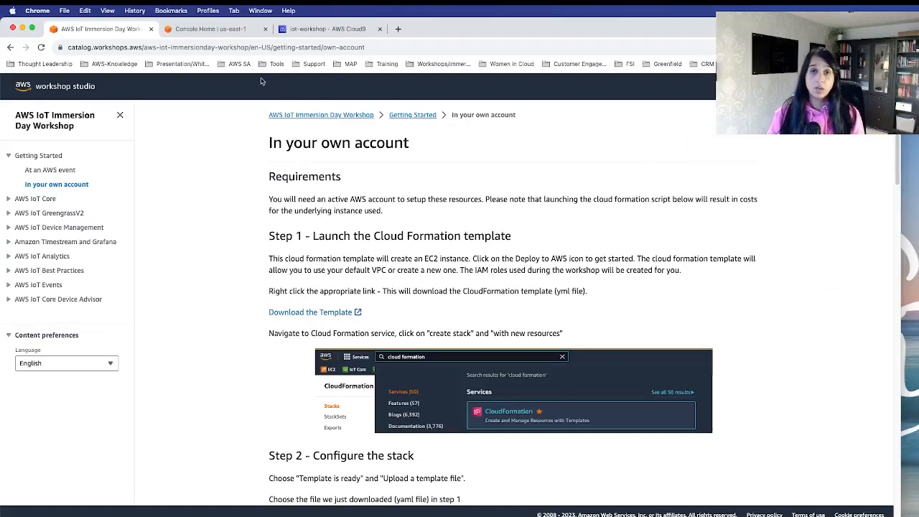
# Open the CloudFormation stacks list through the console service search
pyautogui.click(208, 29)
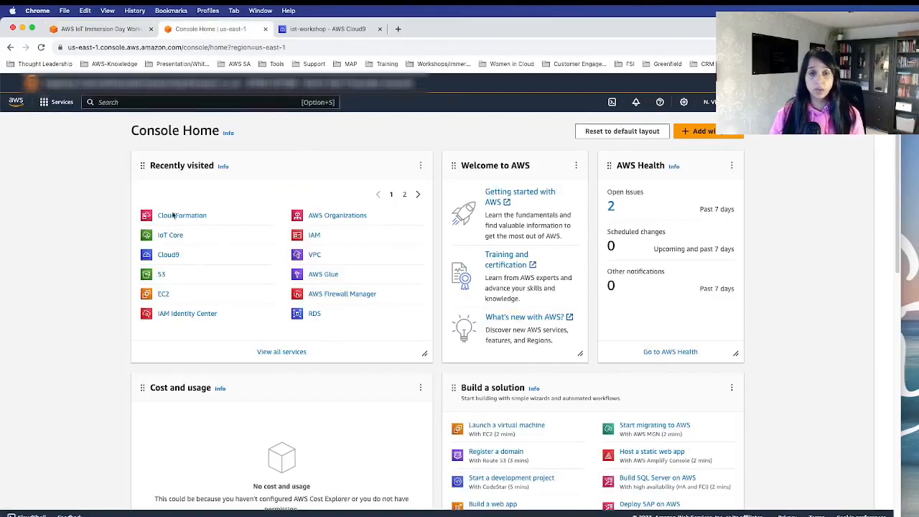
pyautogui.write('cloudform')
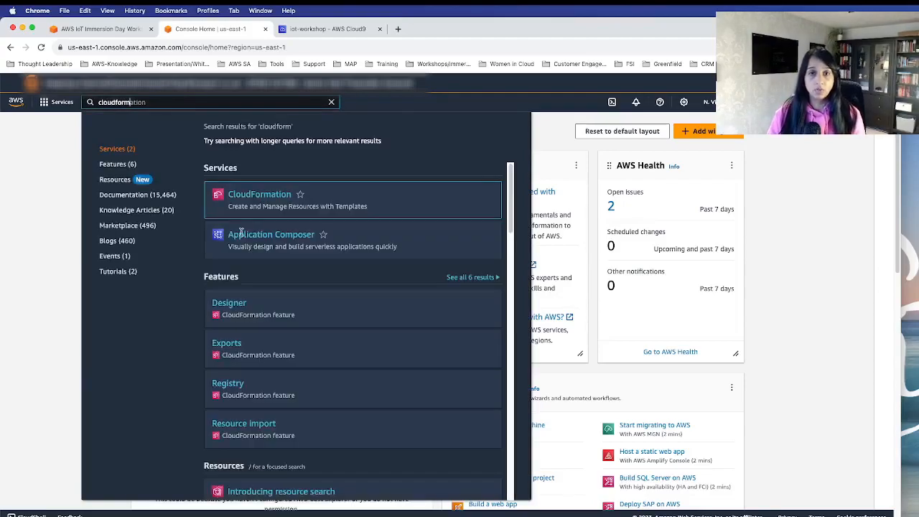
pyautogui.click(259, 194)
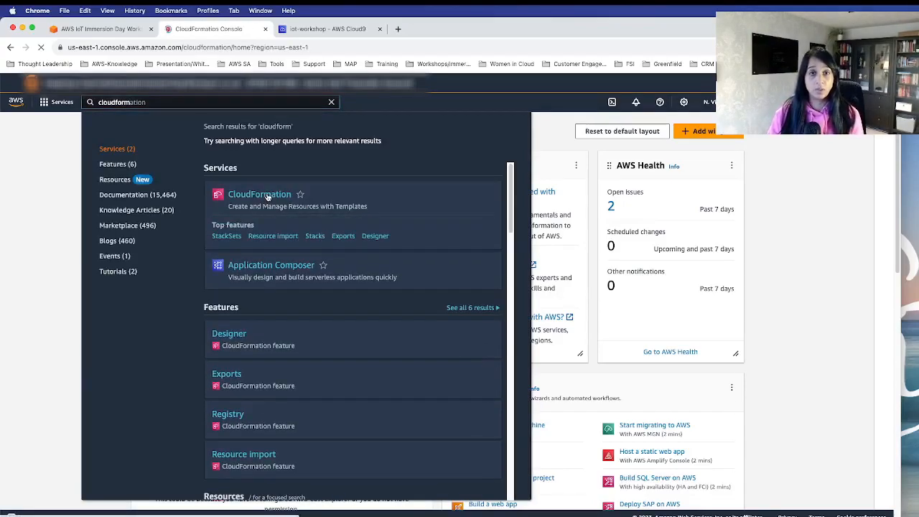
pyautogui.click(259, 194)
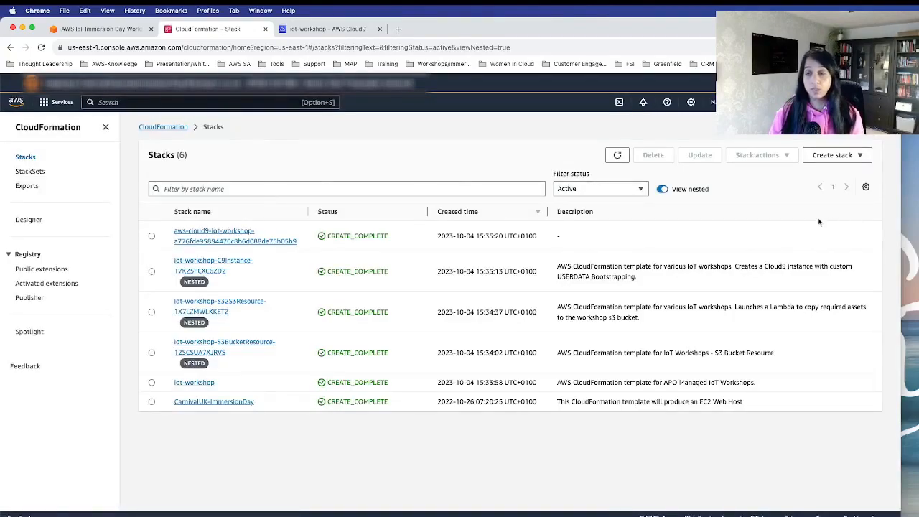
# Create a stack with new resources from the uploaded apo-iot-workshops (6).yml template
pyautogui.click(833, 154)
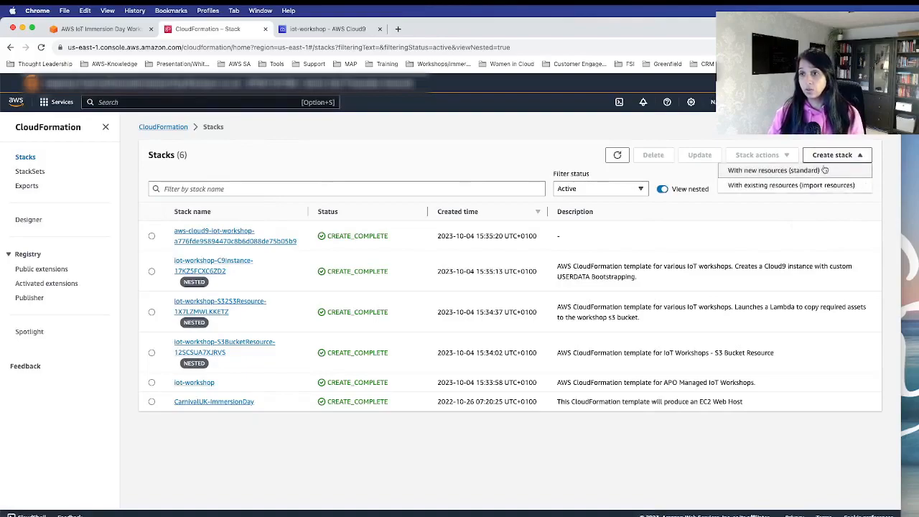
pyautogui.click(774, 170)
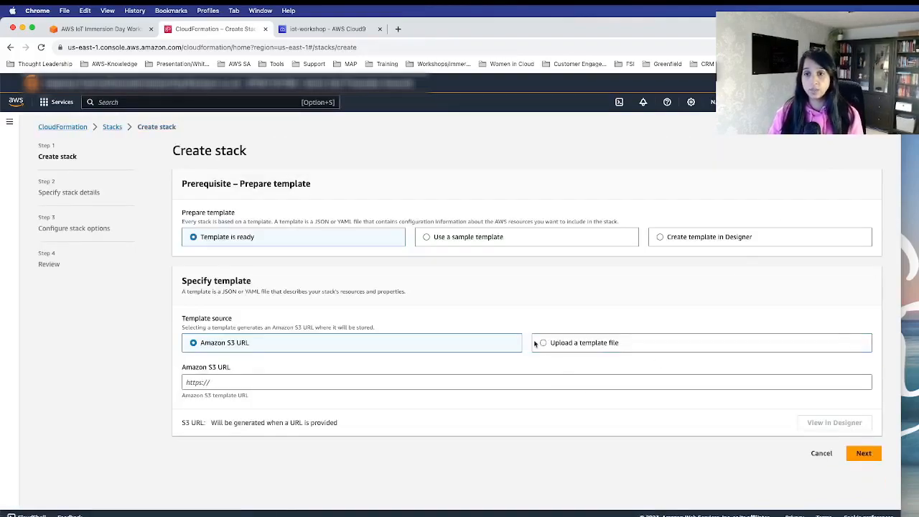
pyautogui.click(543, 343)
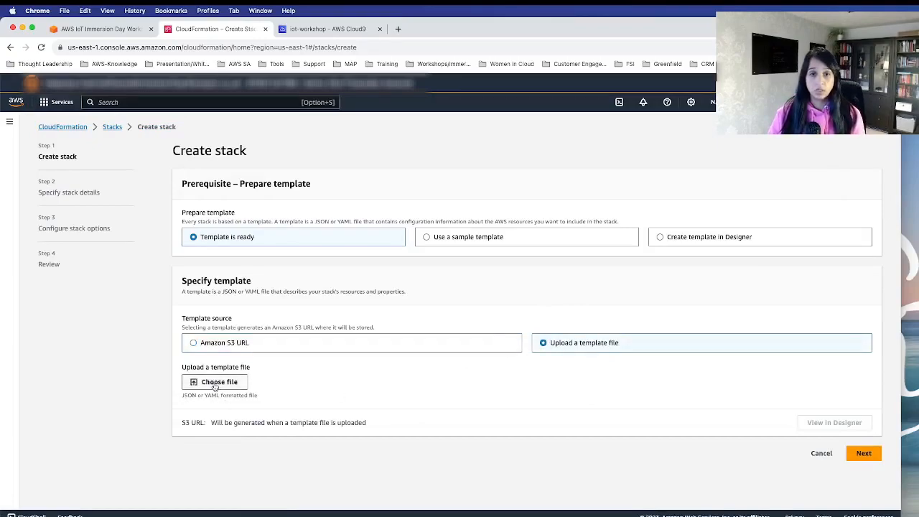
pyautogui.click(214, 382)
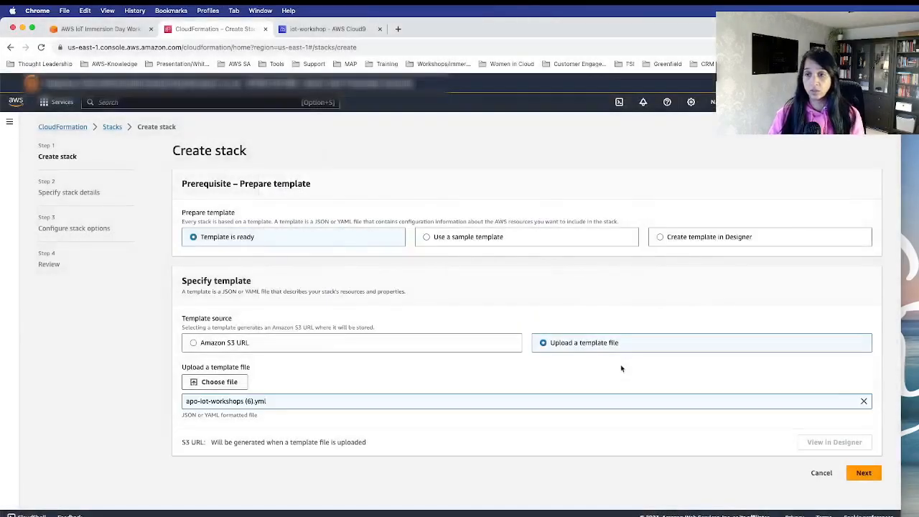
pyautogui.click(863, 472)
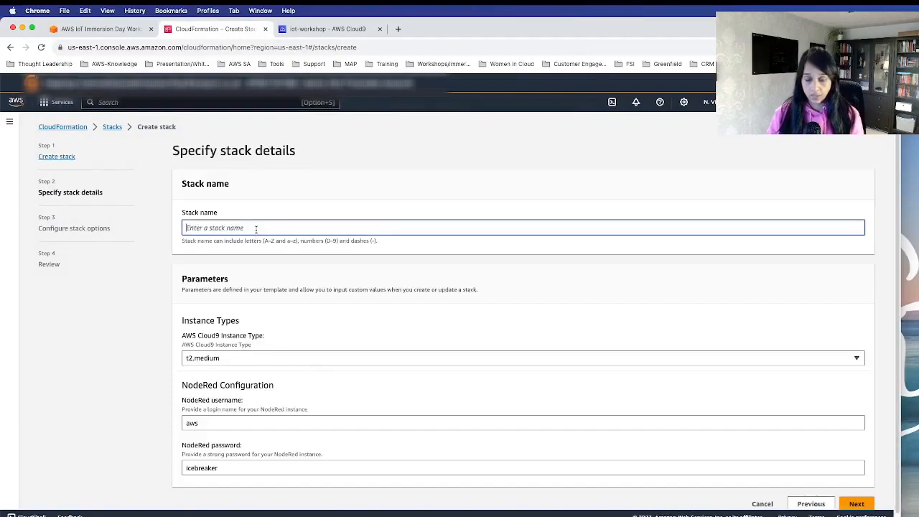
# Name the stack iot-immersionday and advance through stack options to the review page
pyautogui.write('iot-immersionday')
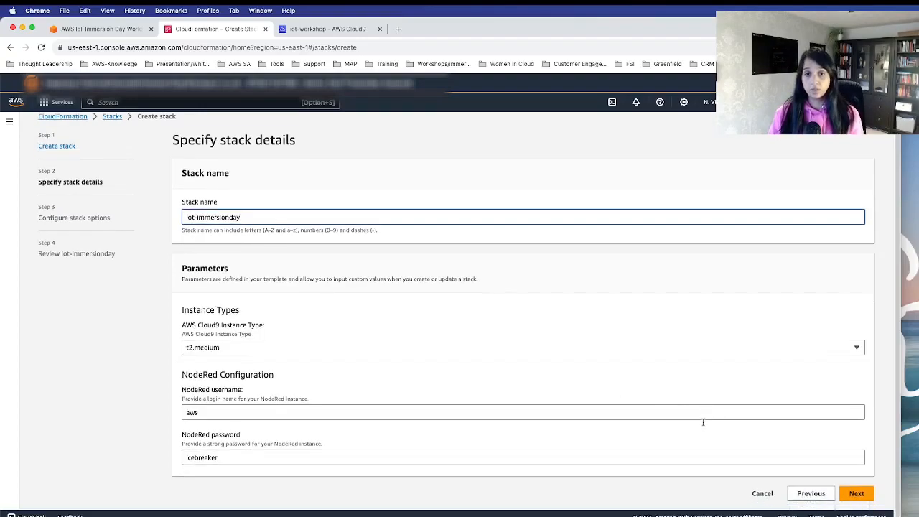
pyautogui.click(856, 494)
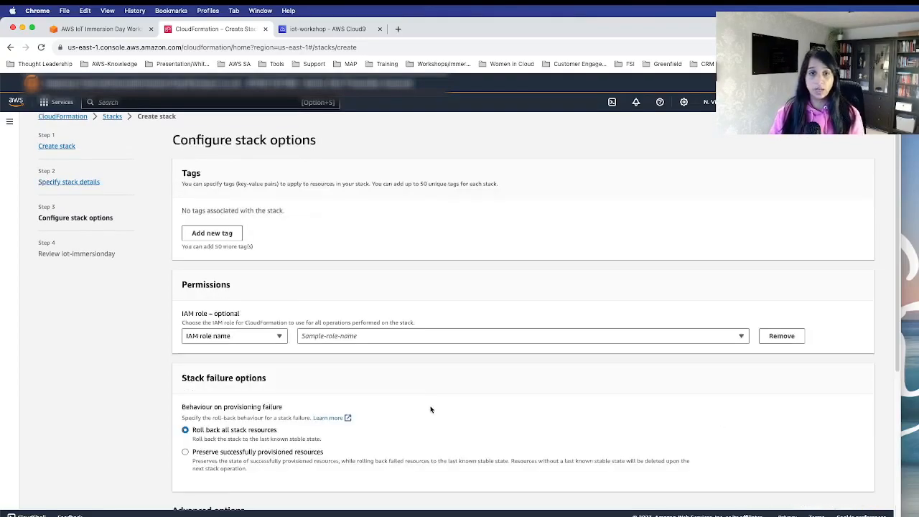
pyautogui.scroll(-3)
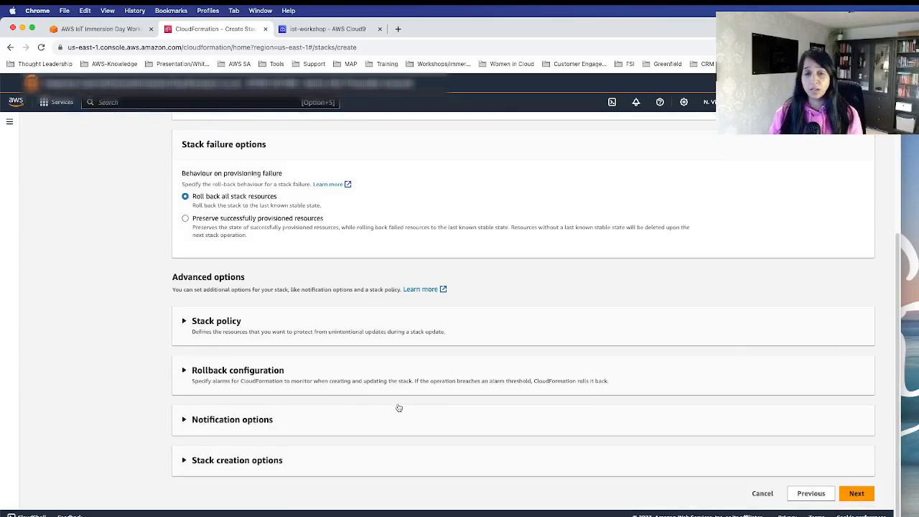
pyautogui.click(856, 493)
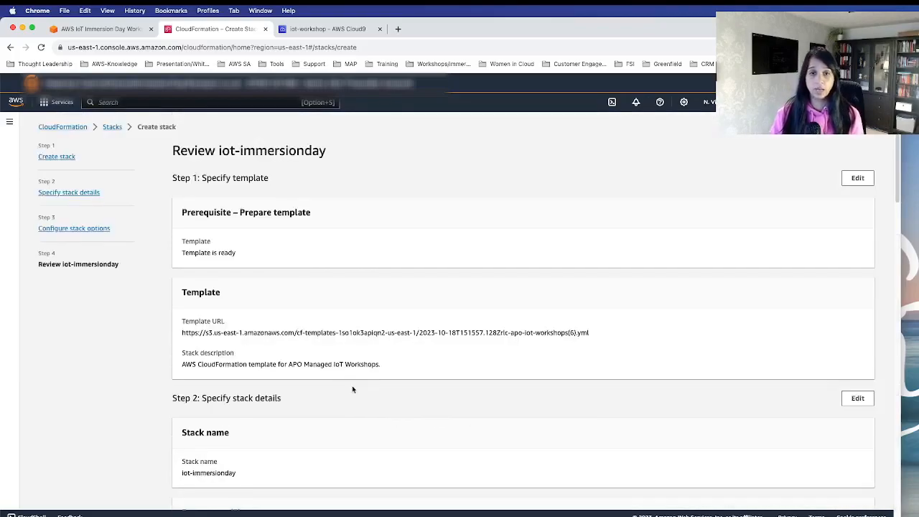
# Acknowledge the IAM custom-names and CAPABILITY_AUTO_EXPAND capability requirements
pyautogui.scroll(-3)
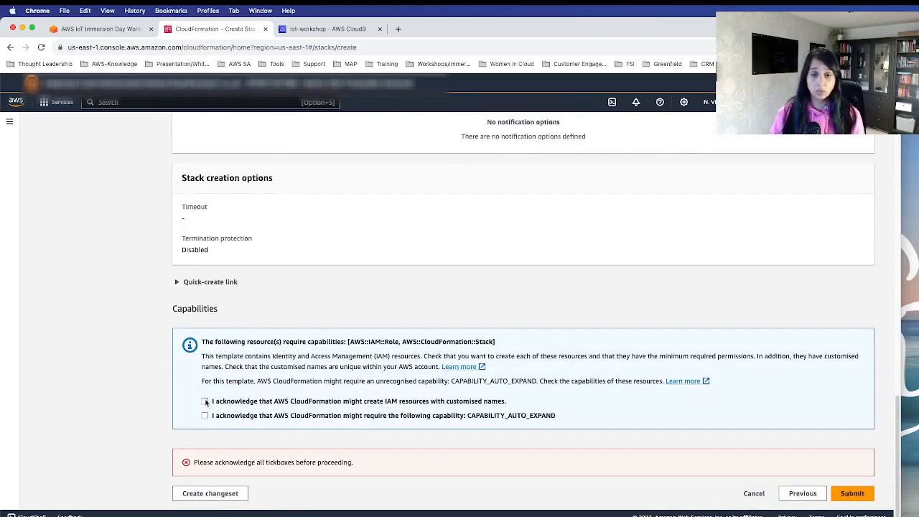
pyautogui.click(205, 400)
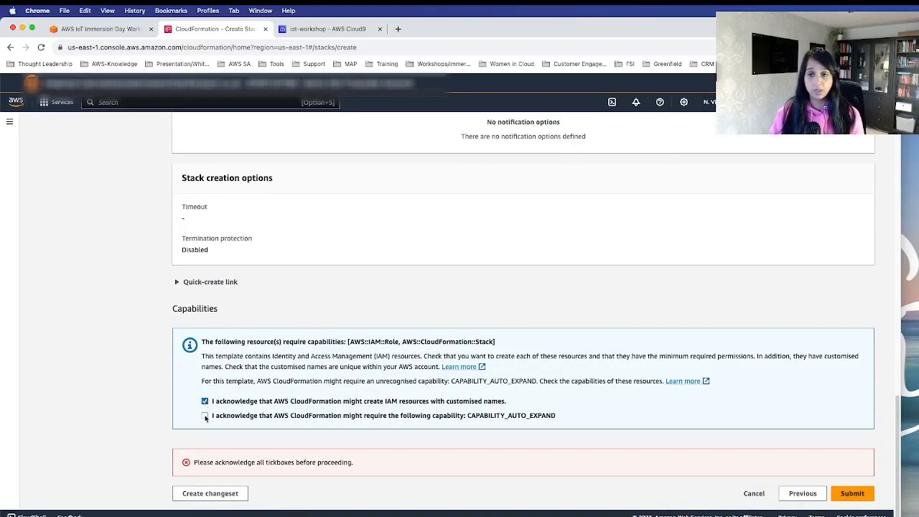
pyautogui.click(204, 415)
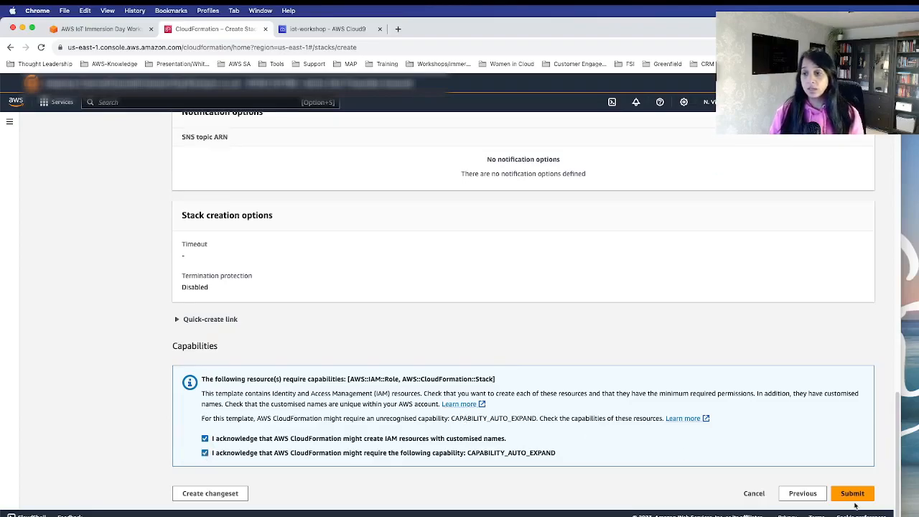
# Submit the iot-immersionday stack and return to the workshop tab
pyautogui.click(852, 493)
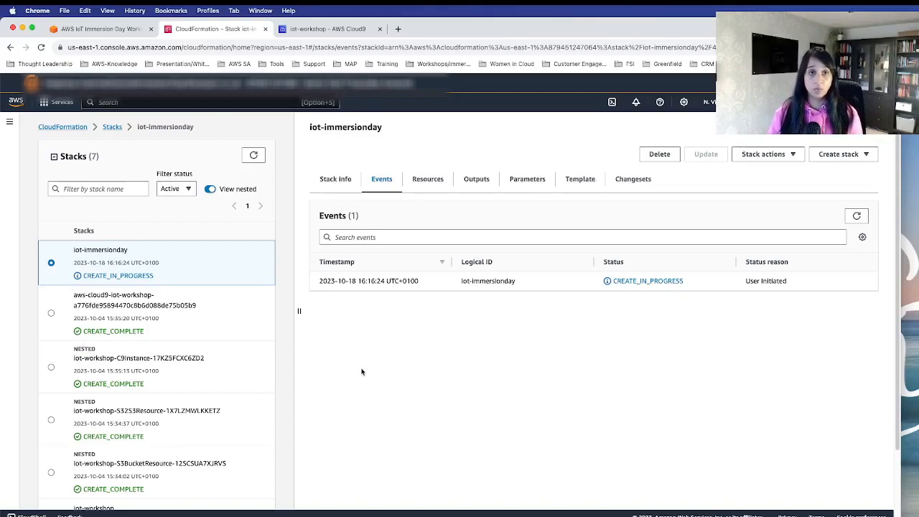
pyautogui.click(97, 29)
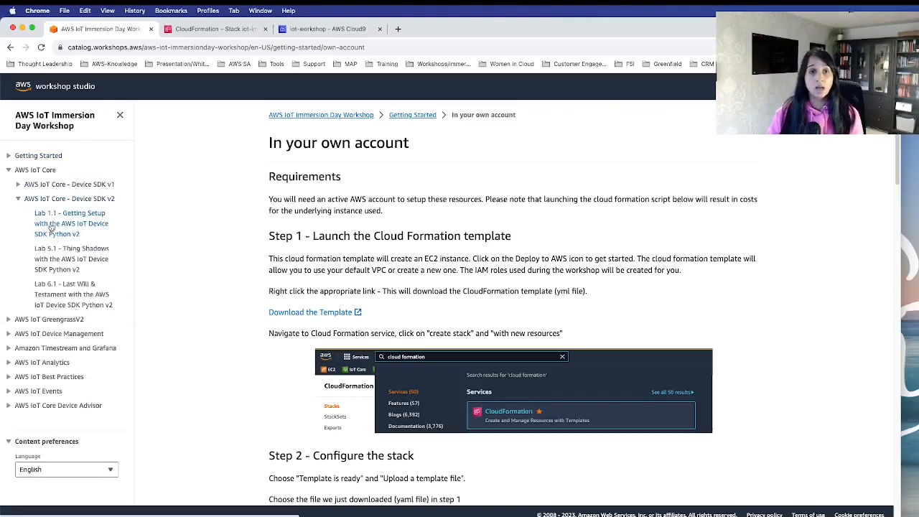
# Open Lab 1.1 - Getting Setup with the AWS IoT Device SDK Python v2 at Step 1
pyautogui.click(71, 223)
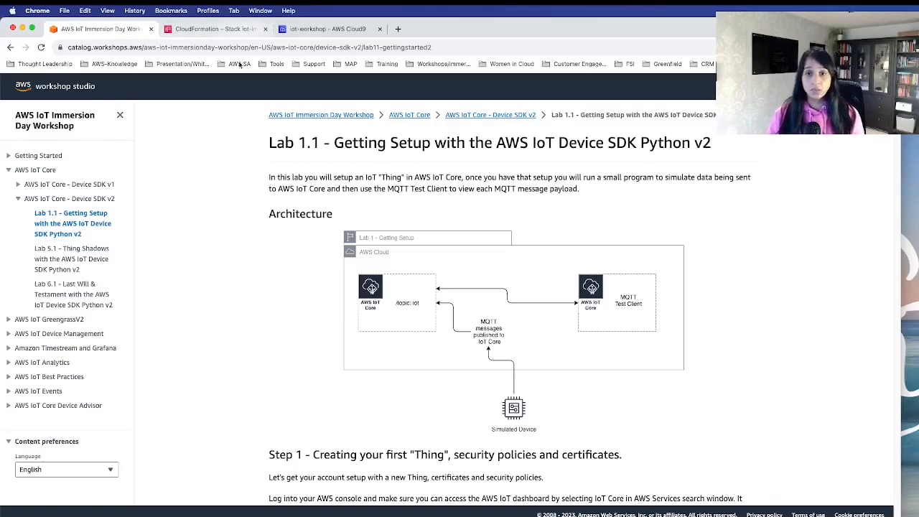
pyautogui.scroll(-3)
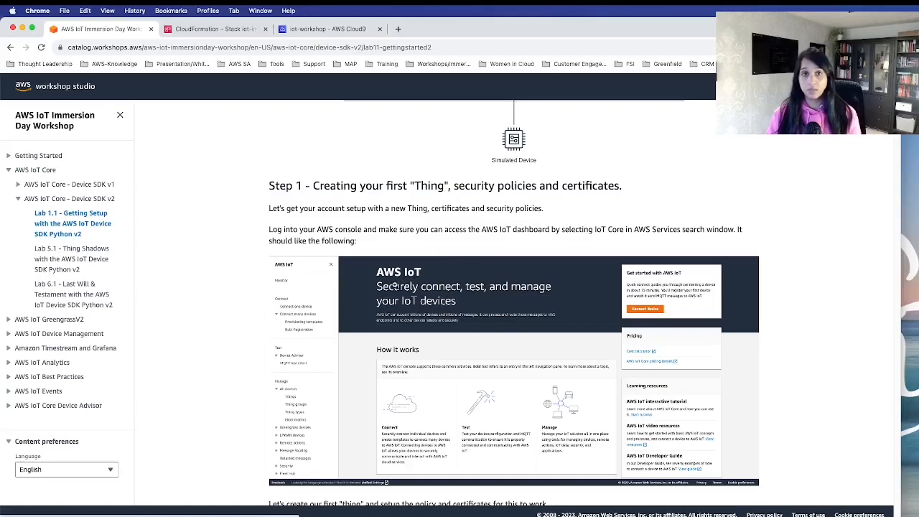
# From the CloudFormation tab, search 'iotco' and open the IoT Core console
pyautogui.click(215, 29)
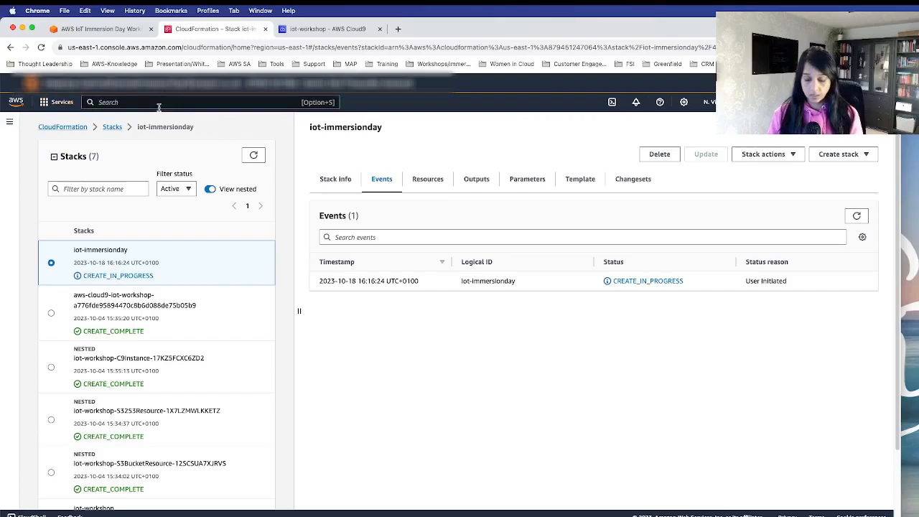
pyautogui.write('iotco')
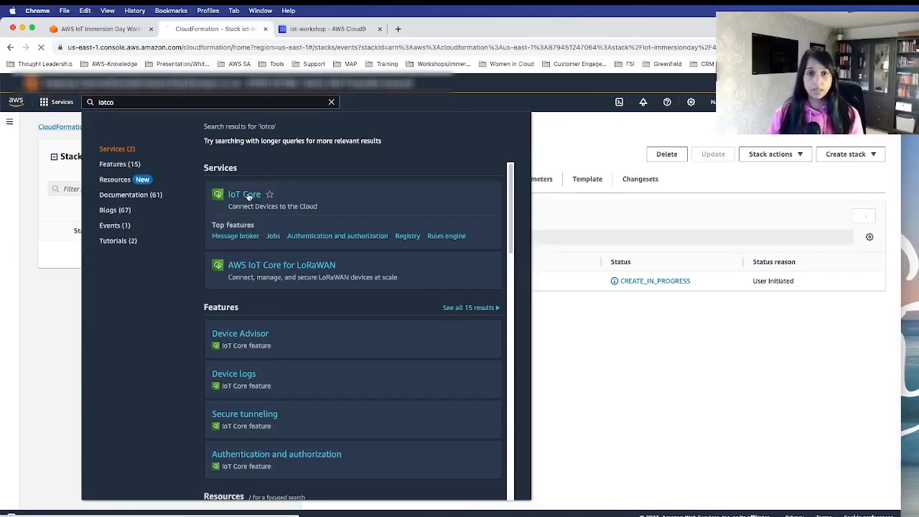
pyautogui.click(244, 194)
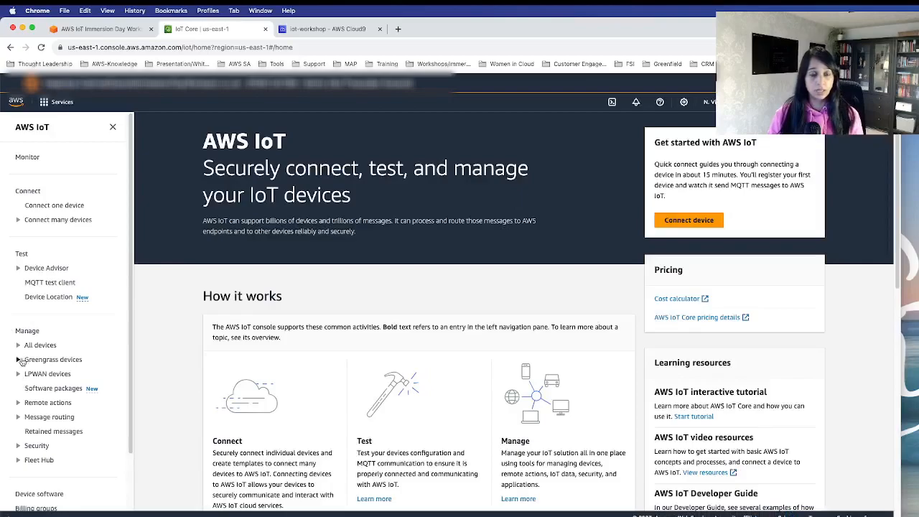
# Expand All devices and list Things, showing the existing ratchet thing
pyautogui.click(40, 345)
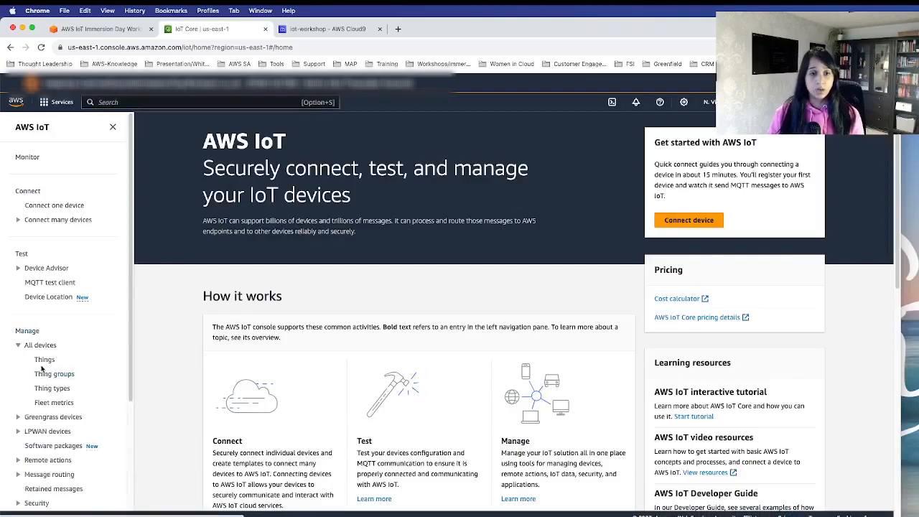
pyautogui.click(45, 359)
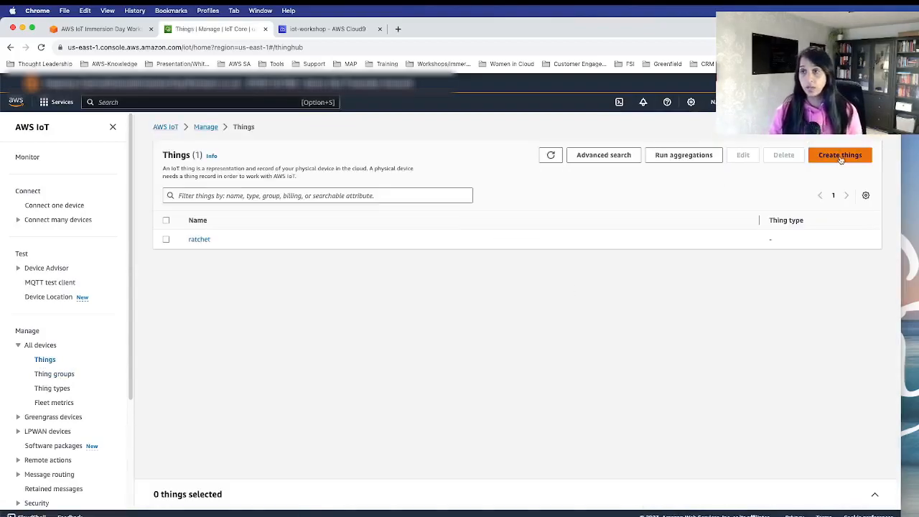
# Create a single thing named iot-immersionday with an auto-generated certificate
pyautogui.click(840, 154)
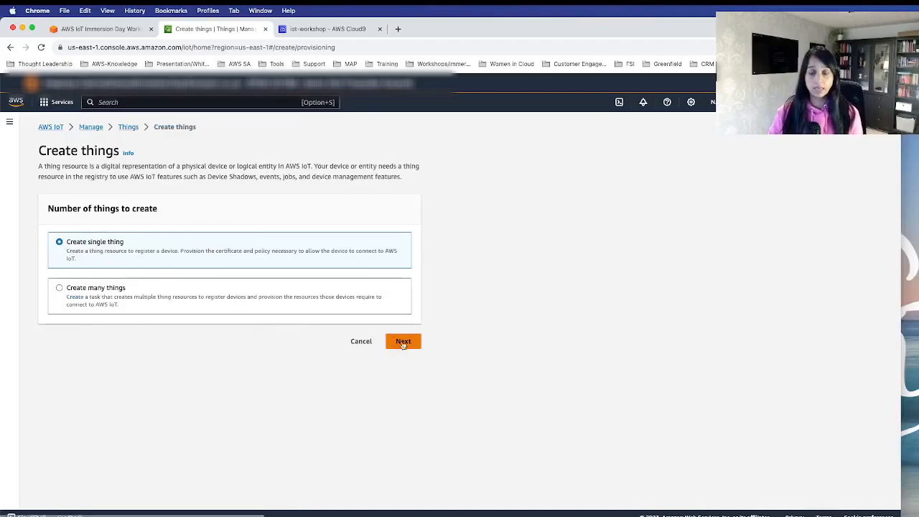
pyautogui.click(403, 340)
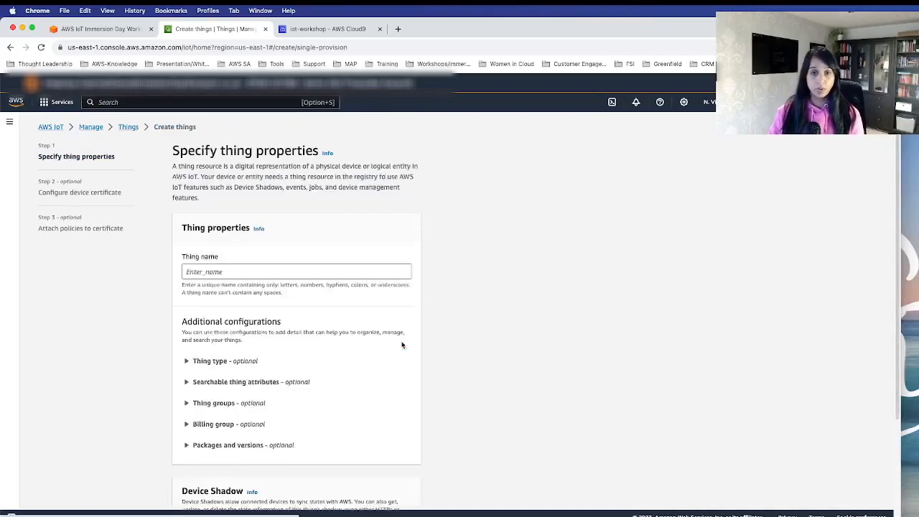
pyautogui.click(318, 251)
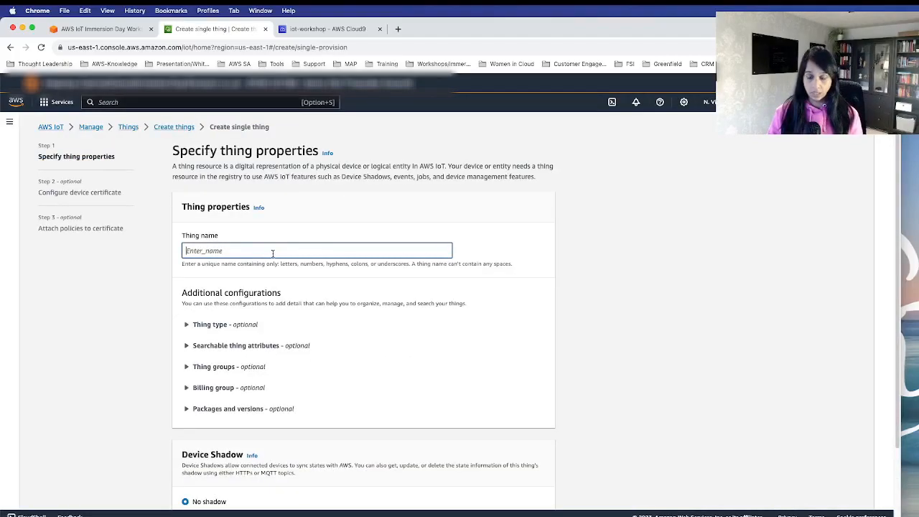
pyautogui.write('iot-immersionday')
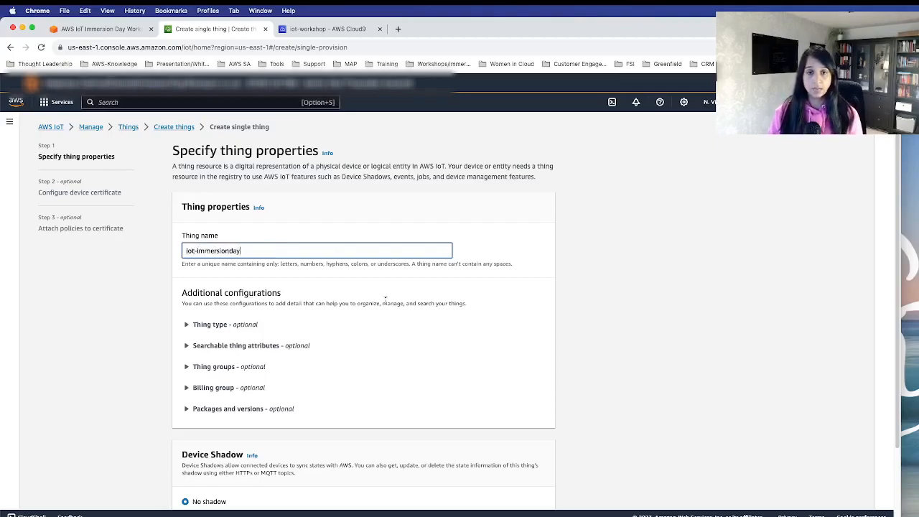
pyautogui.scroll(-3)
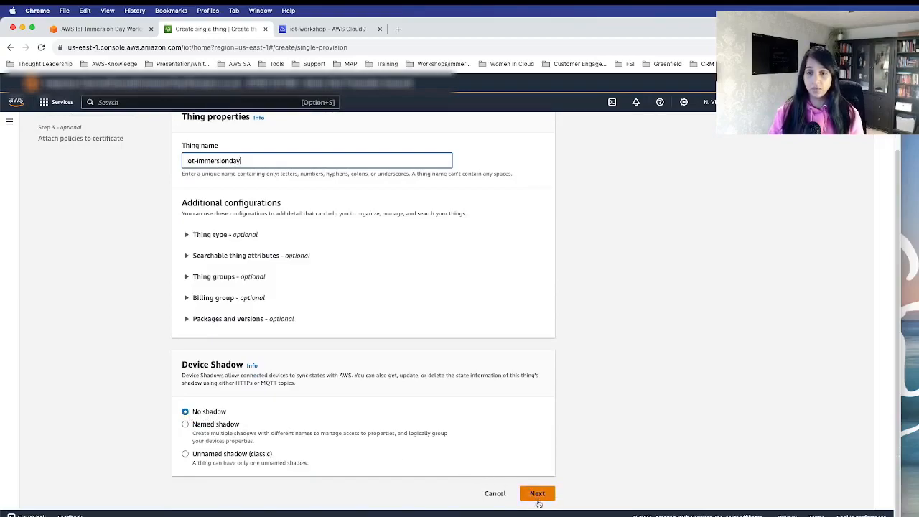
pyautogui.click(537, 493)
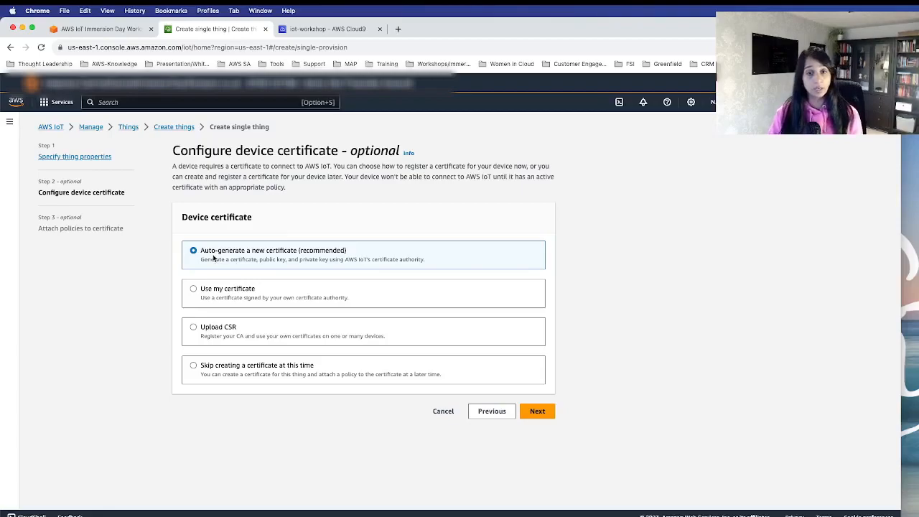
pyautogui.moveTo(247, 271)
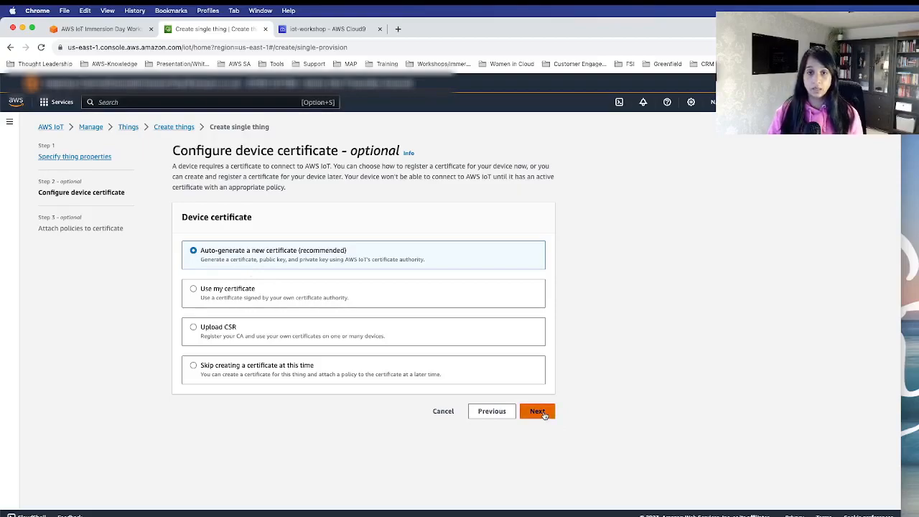
pyautogui.click(537, 411)
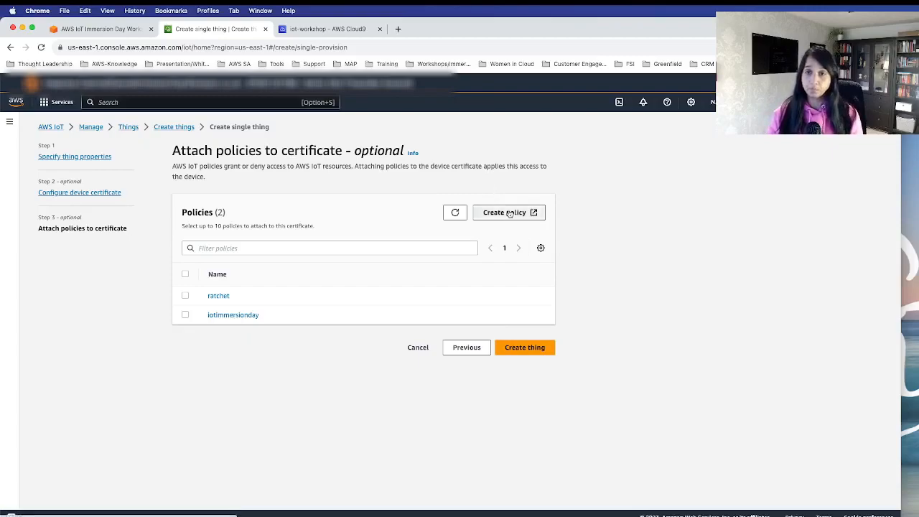
# Draft a new policy named iot-immersion-day with its document in the JSON editor
pyautogui.click(505, 212)
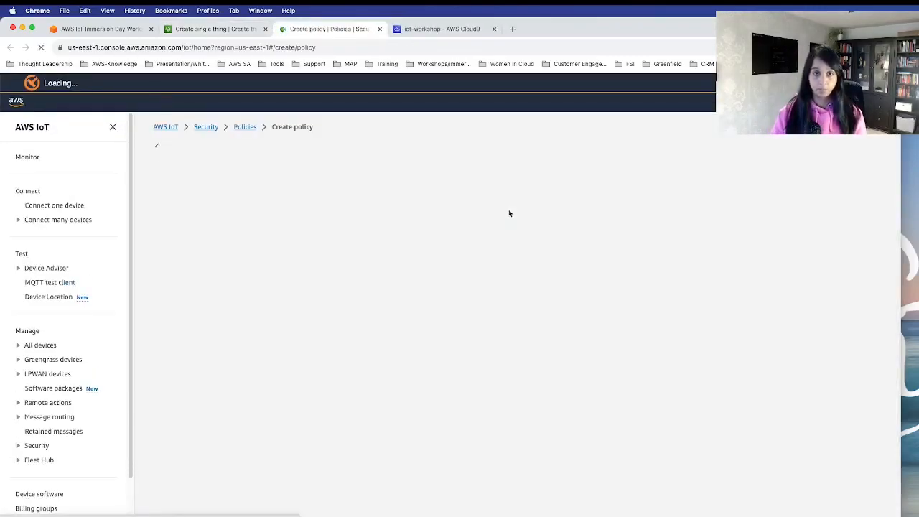
pyautogui.click(428, 248)
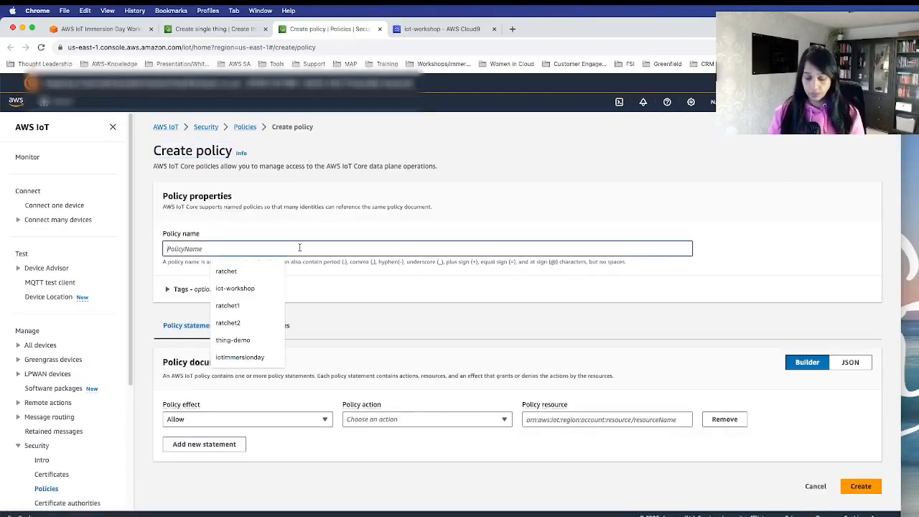
pyautogui.write('iot-immersion')
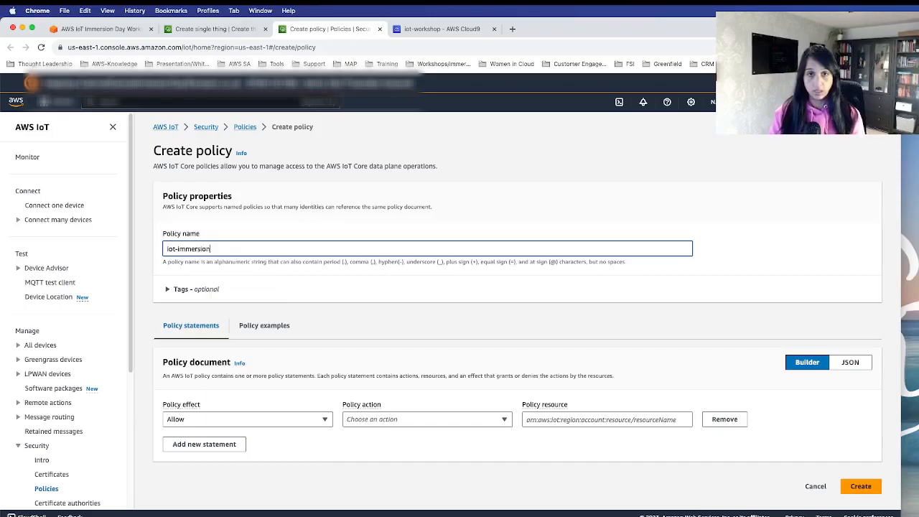
pyautogui.write('-day')
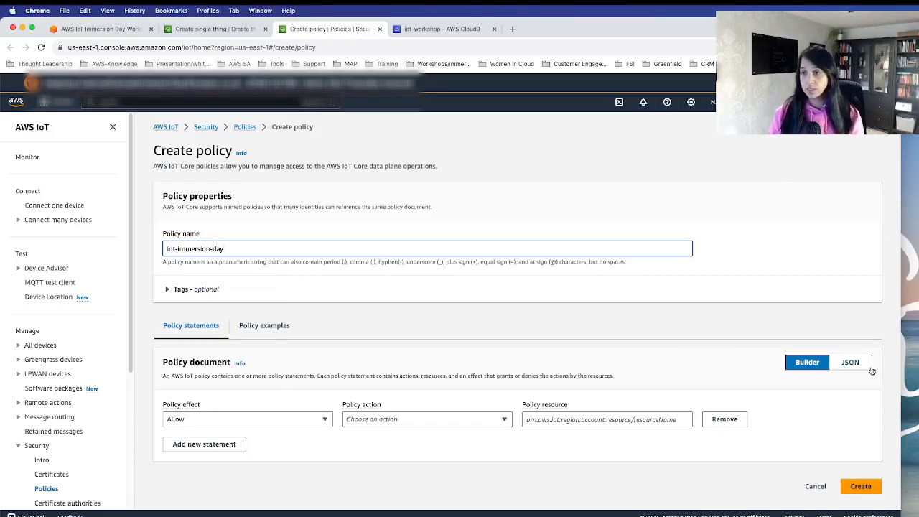
pyautogui.click(850, 362)
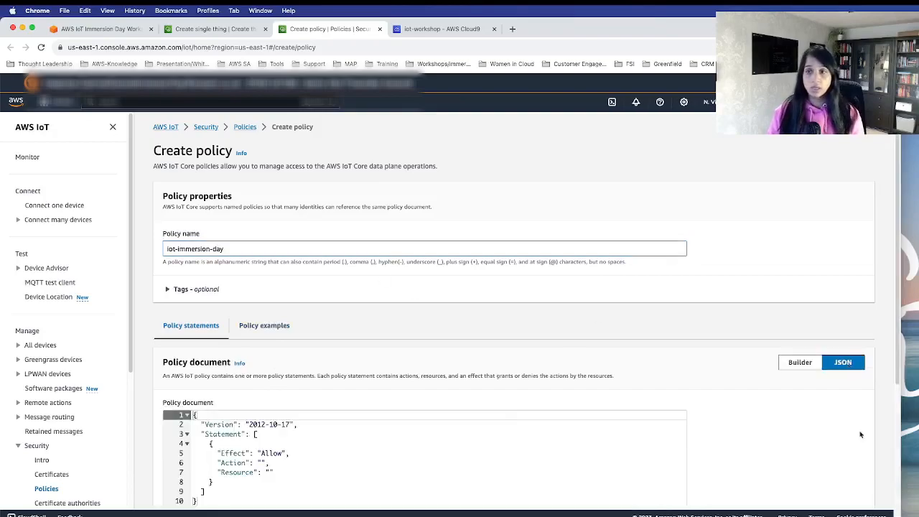
pyautogui.scroll(-3)
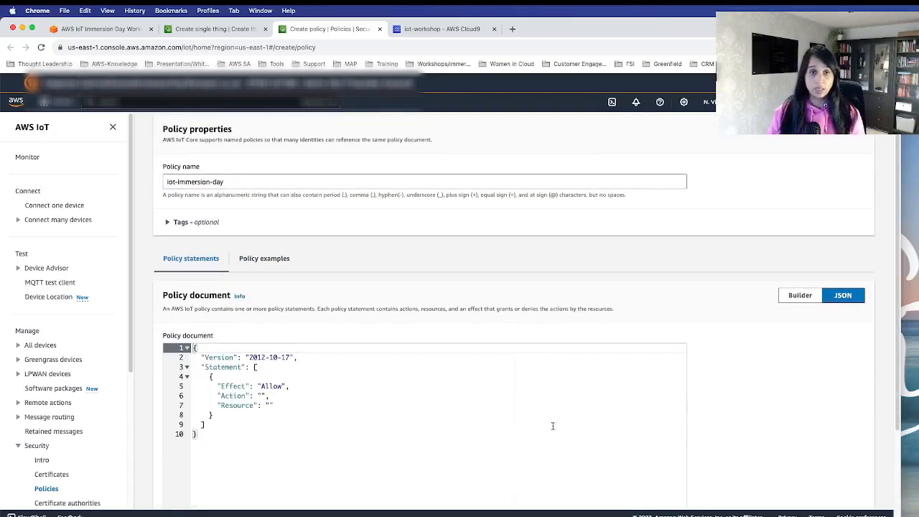
pyautogui.click(101, 29)
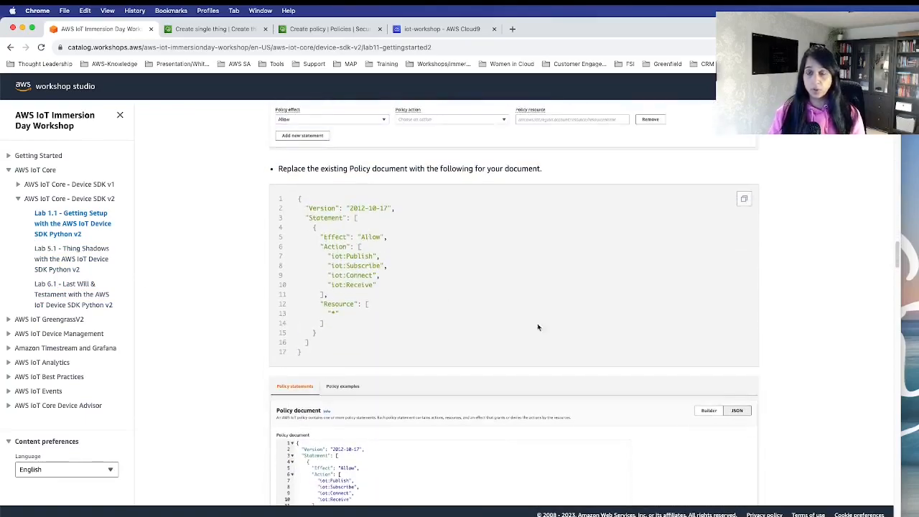
# Copy the workshop's replacement policy JSON allowing Publish, Subscribe, Connect and Receive
pyautogui.click(744, 198)
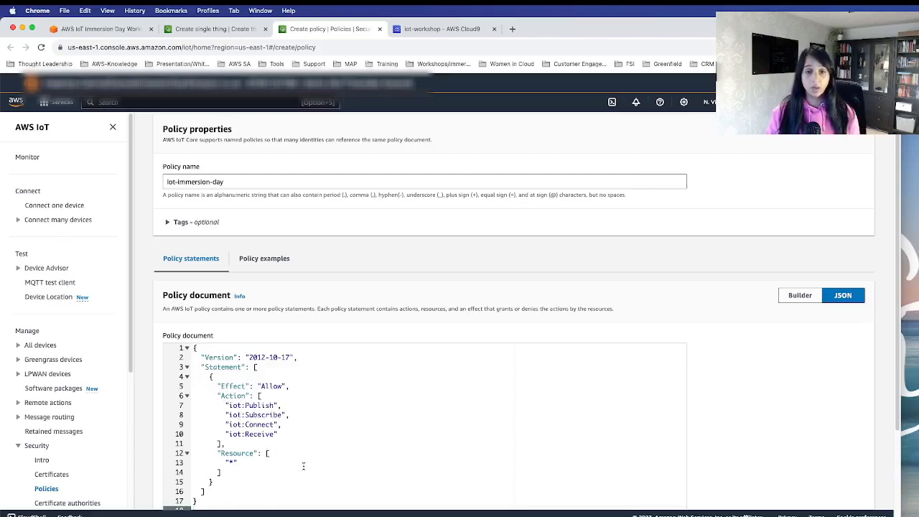
# Save the iot-immersion-day policy, attach it to the certificate, and create the thing
pyautogui.scroll(-3)
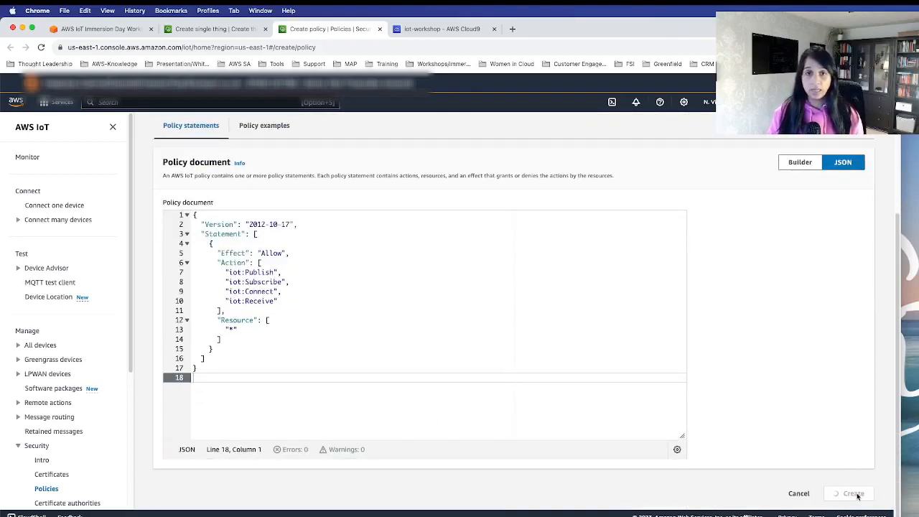
pyautogui.click(853, 493)
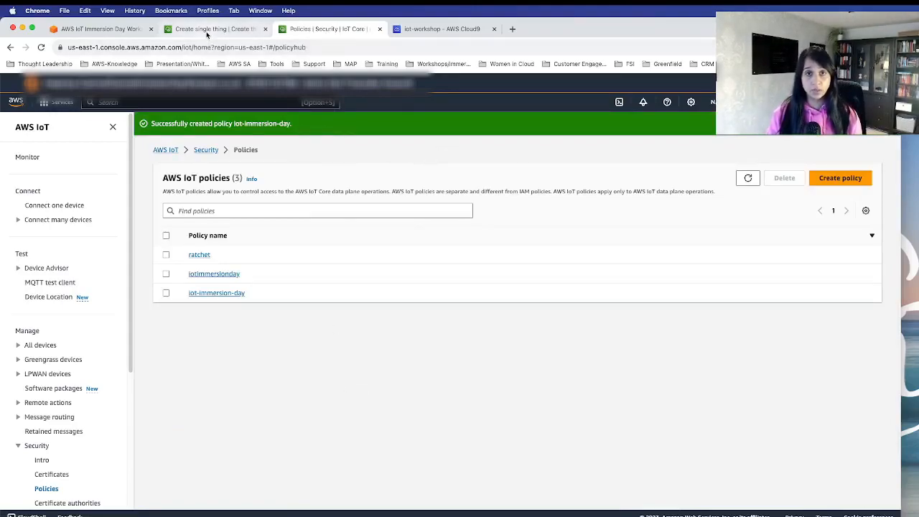
pyautogui.click(216, 29)
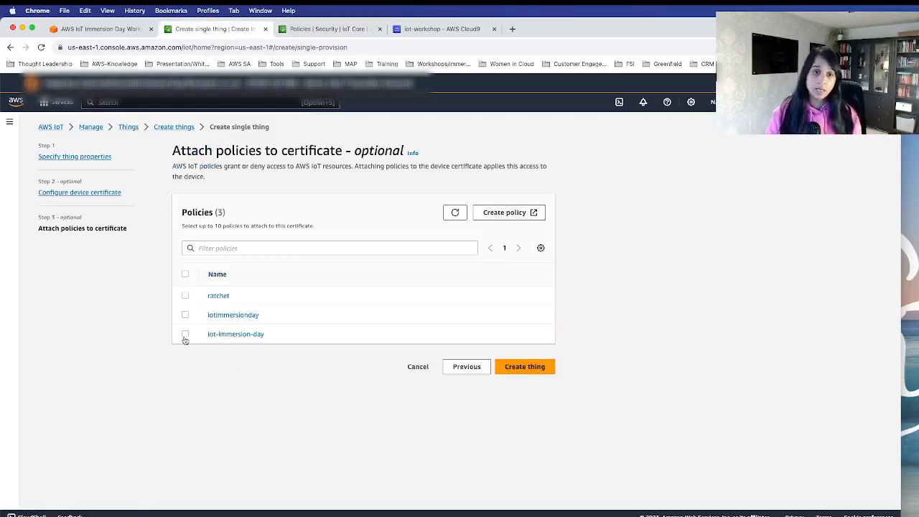
pyautogui.click(185, 333)
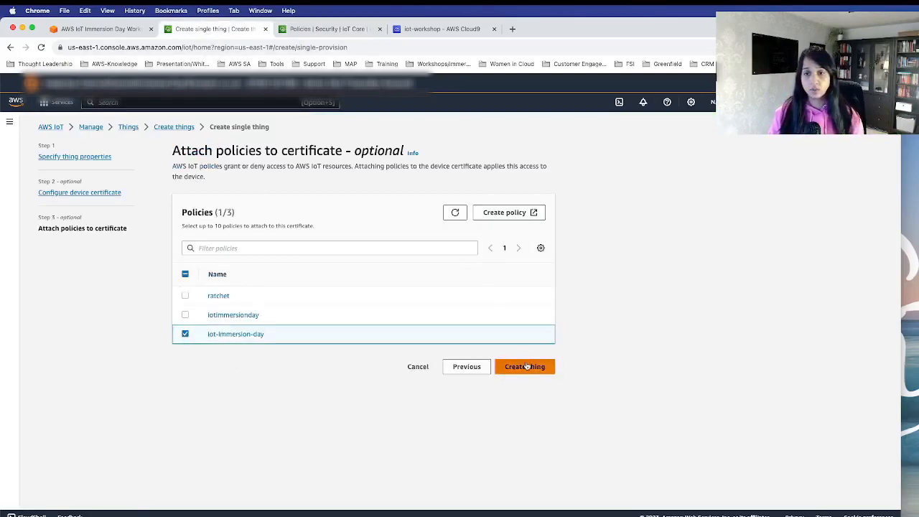
pyautogui.click(525, 366)
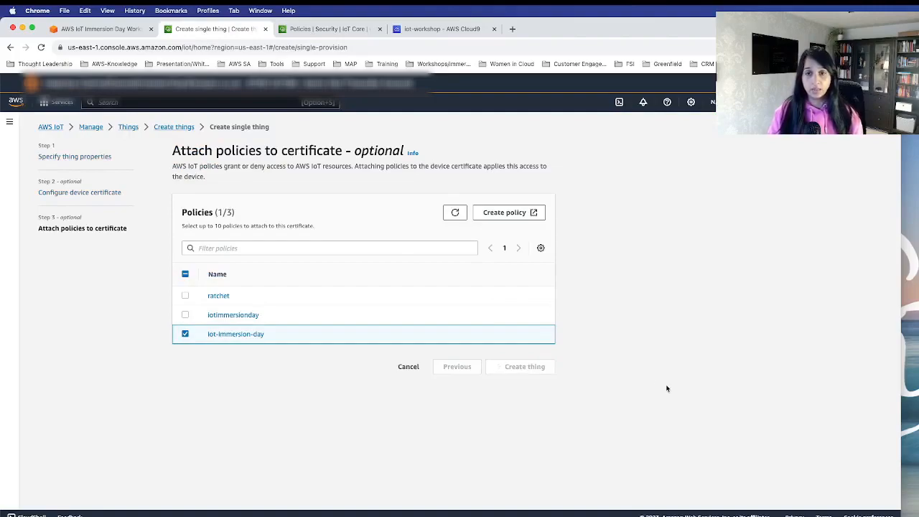
# Download the new thing's public key and private key files
pyautogui.click(524, 366)
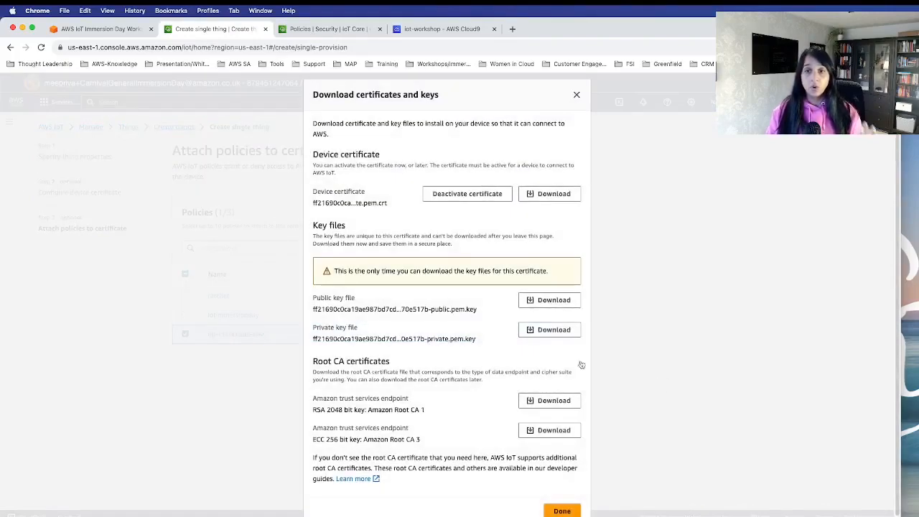
pyautogui.moveTo(652, 416)
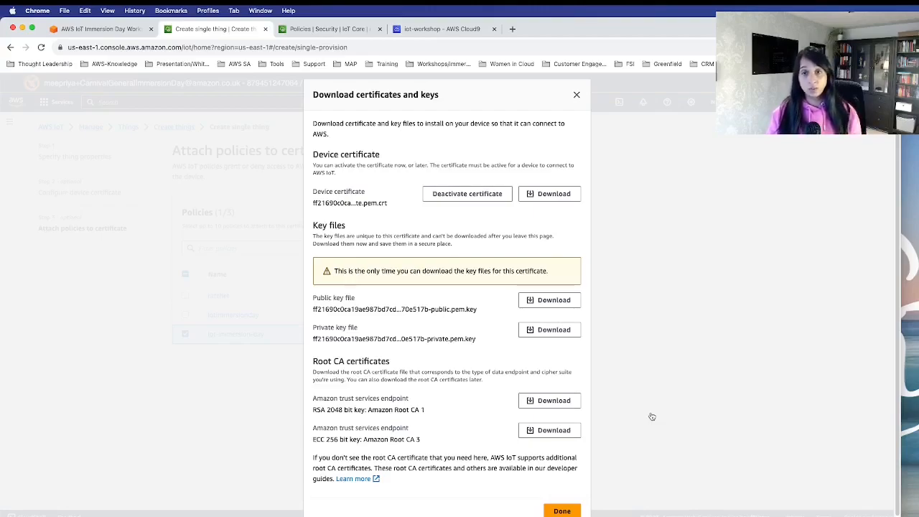
pyautogui.moveTo(661, 278)
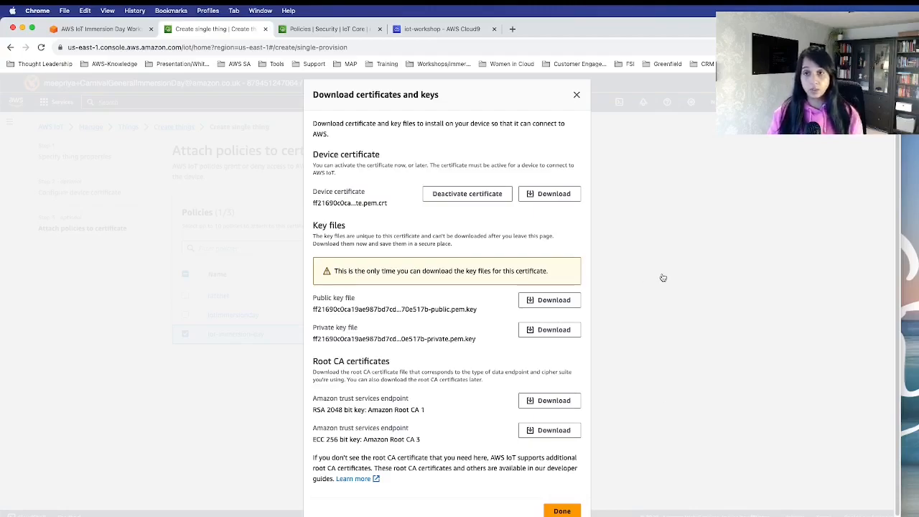
pyautogui.moveTo(654, 268)
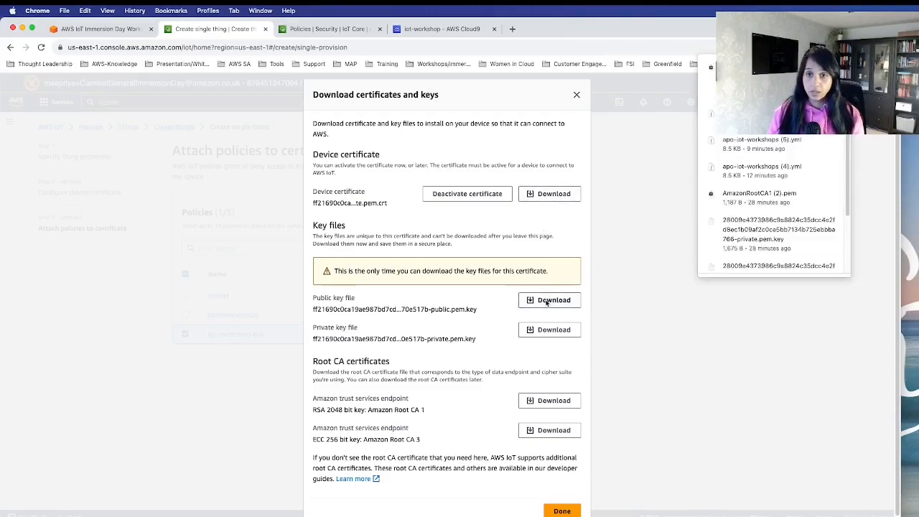
pyautogui.click(549, 300)
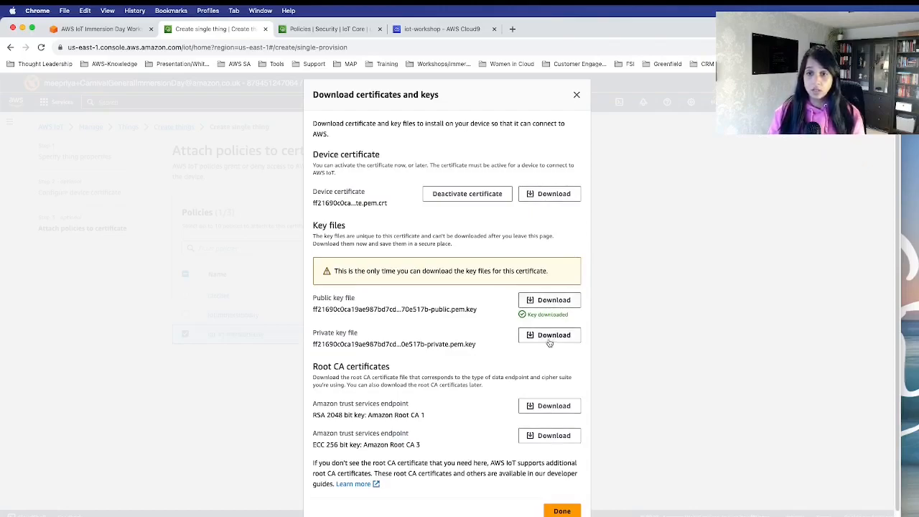
pyautogui.click(550, 334)
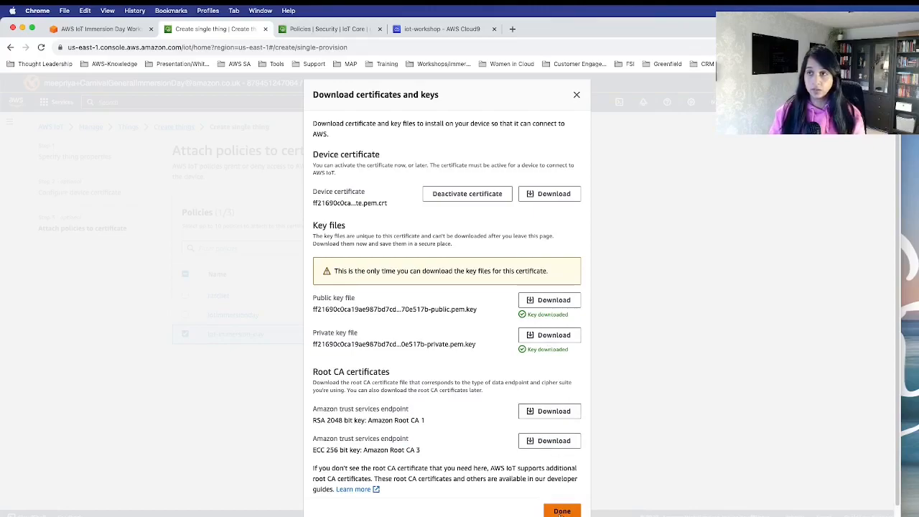
pyautogui.click(562, 510)
pyautogui.write('cloudformation')
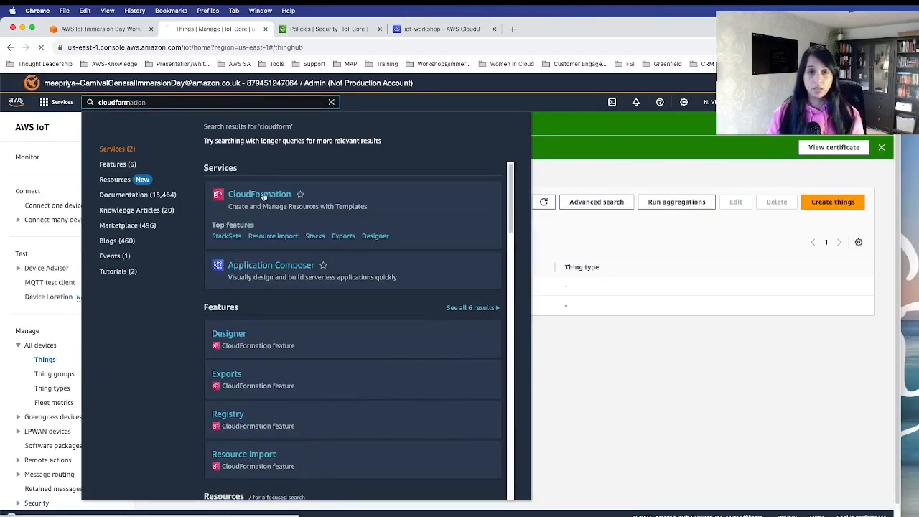
# Open CloudFormation and view the iot-workshop stack's details from the Stacks list
pyautogui.click(259, 194)
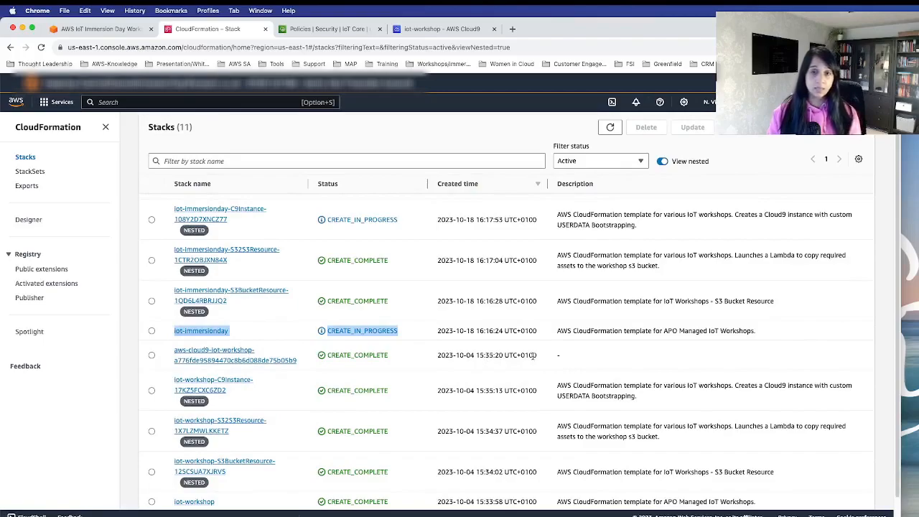
pyautogui.moveTo(515, 354)
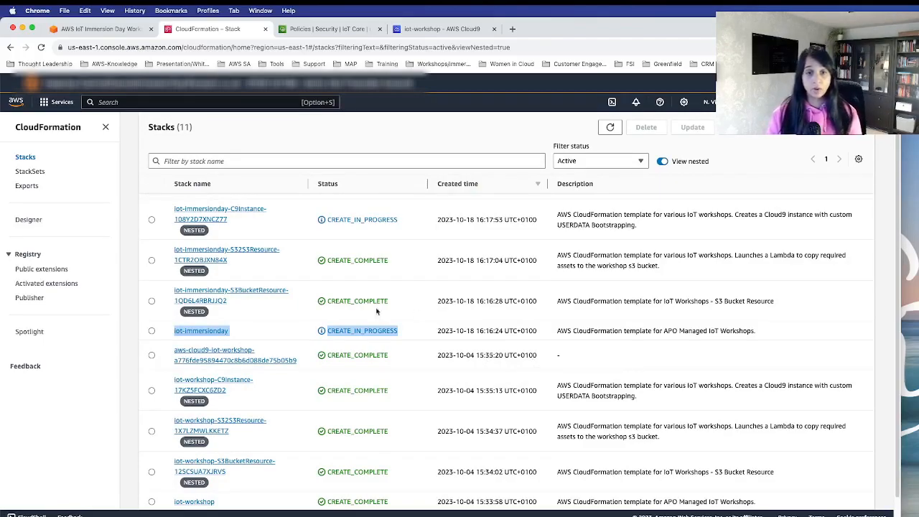
pyautogui.scroll(-3)
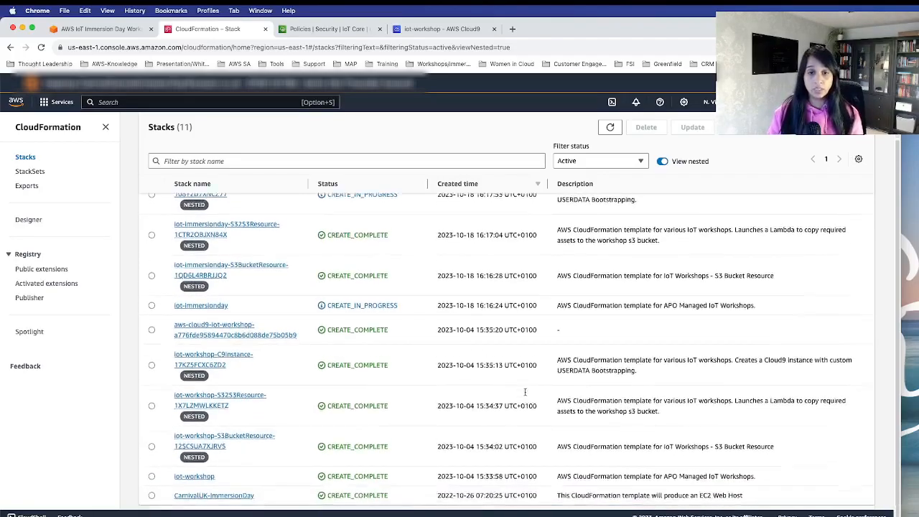
pyautogui.scroll(-3)
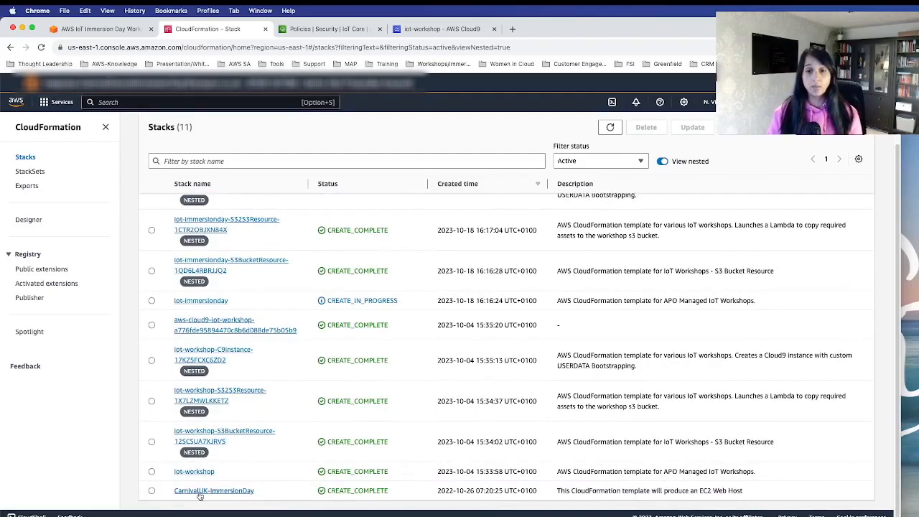
pyautogui.click(194, 471)
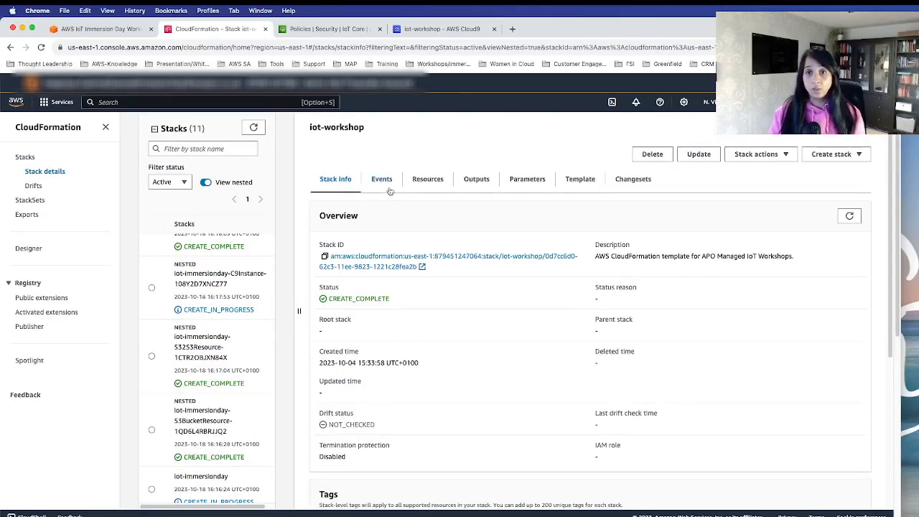
pyautogui.moveTo(461, 189)
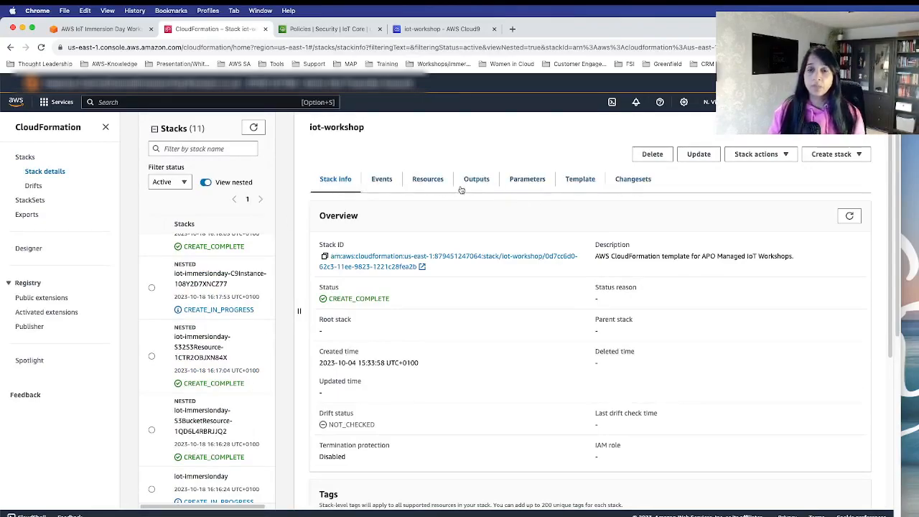
# Show the iot-workshop stack outputs and open the AWSCloud9URL link in a new tab
pyautogui.click(476, 179)
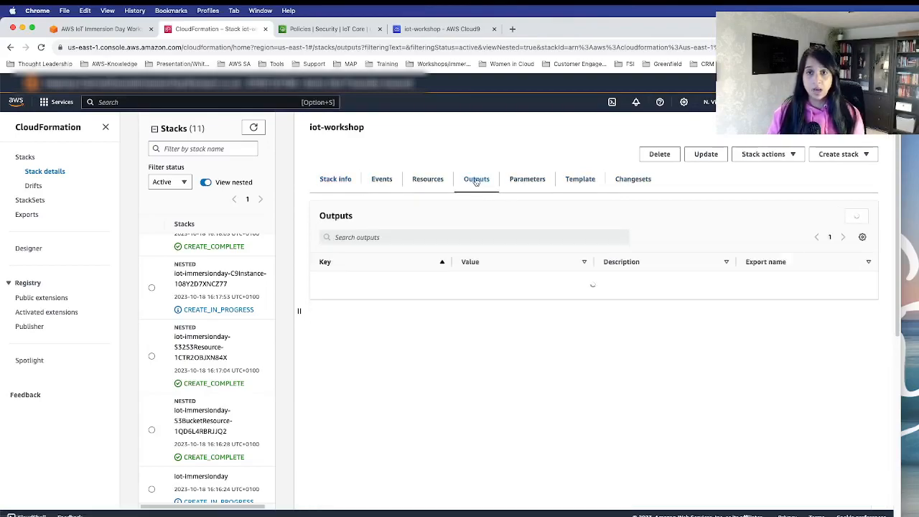
pyautogui.click(476, 179)
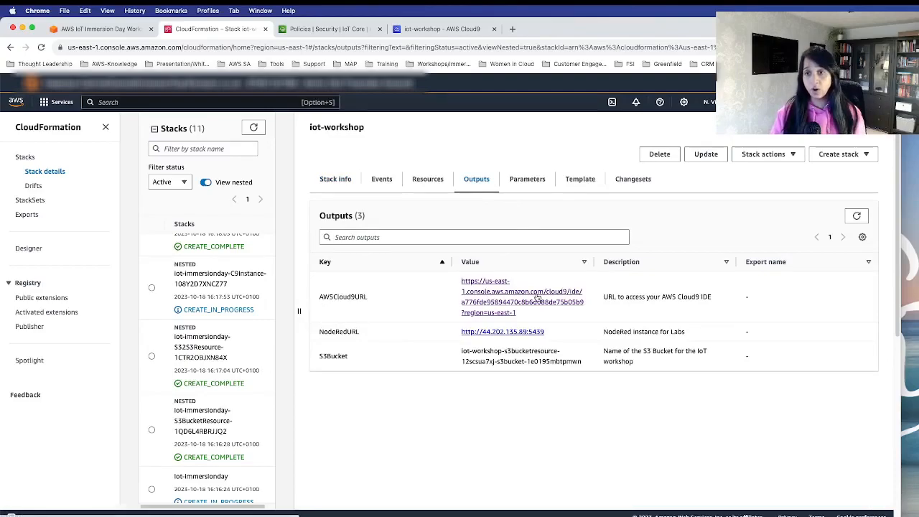
pyautogui.rightClick(521, 292)
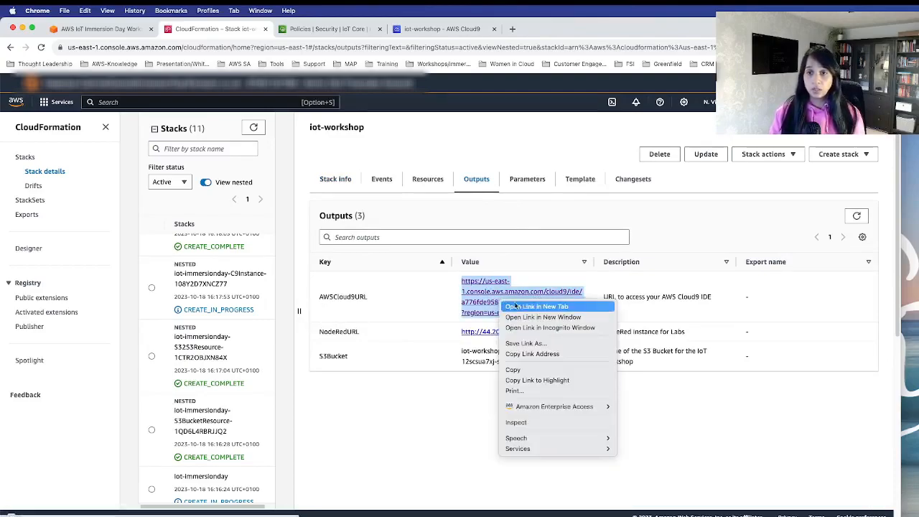
pyautogui.click(537, 306)
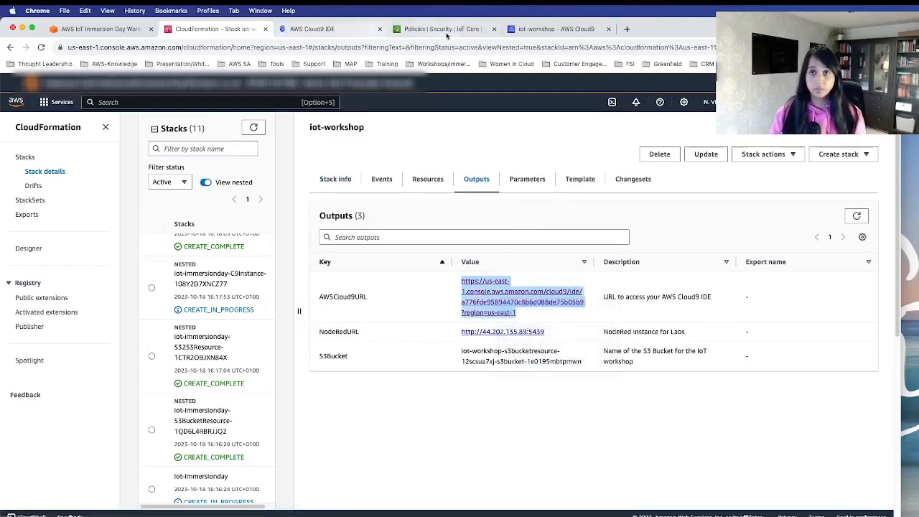
# Run pip3 install awsiotsdk in the Cloud9 bash terminal
pyautogui.click(522, 296)
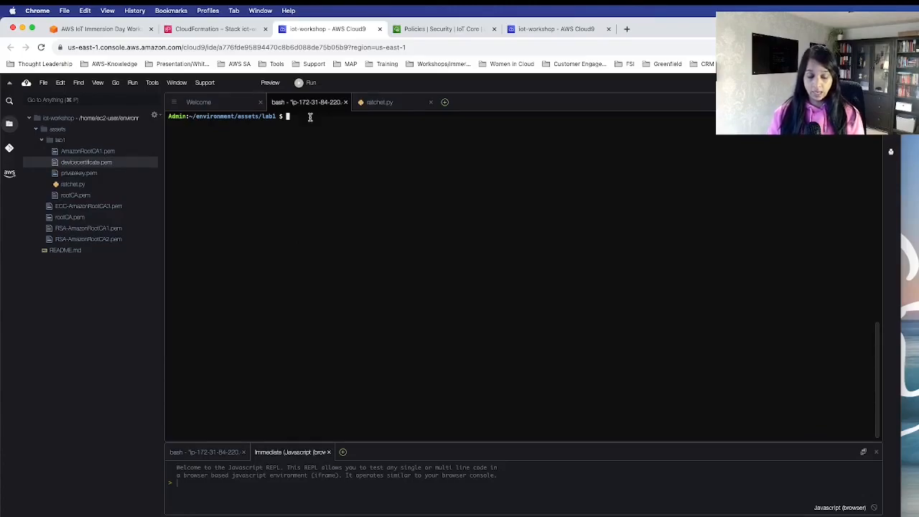
pyautogui.write('pi')
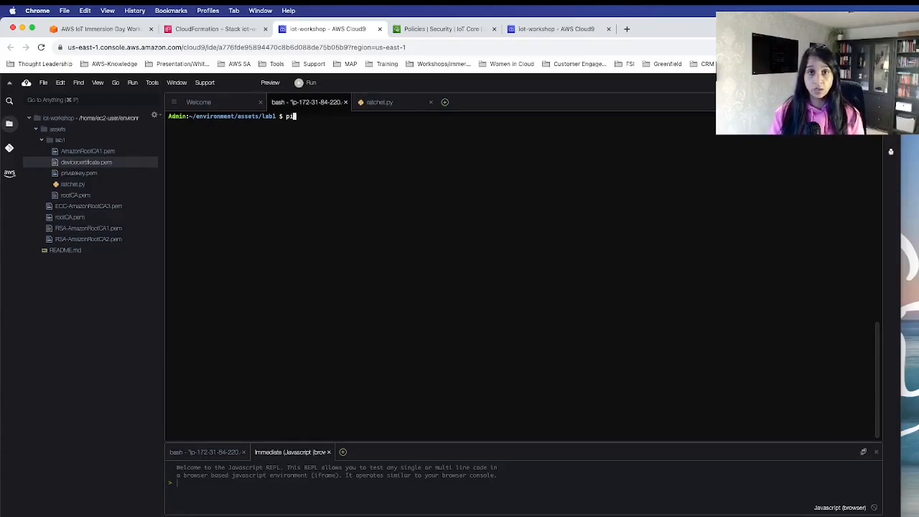
pyautogui.write('p3')
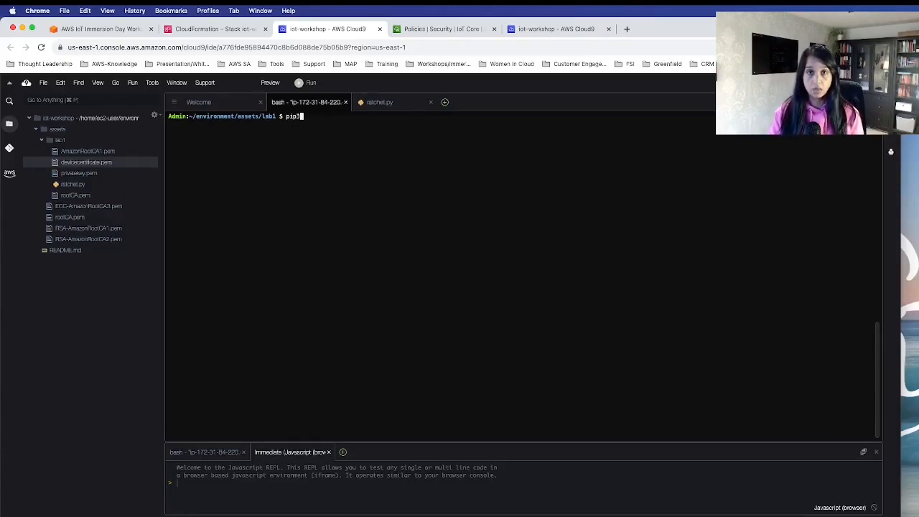
pyautogui.write('install')
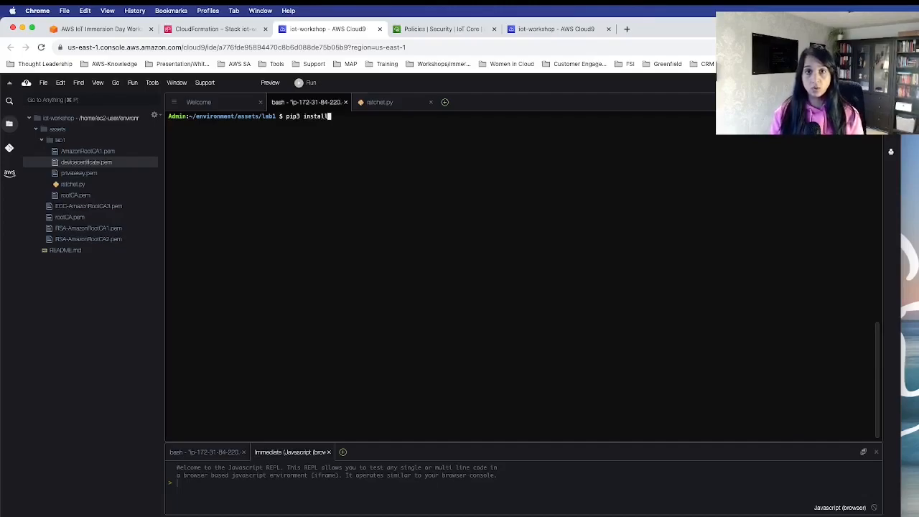
pyautogui.write('awsiotsdk')
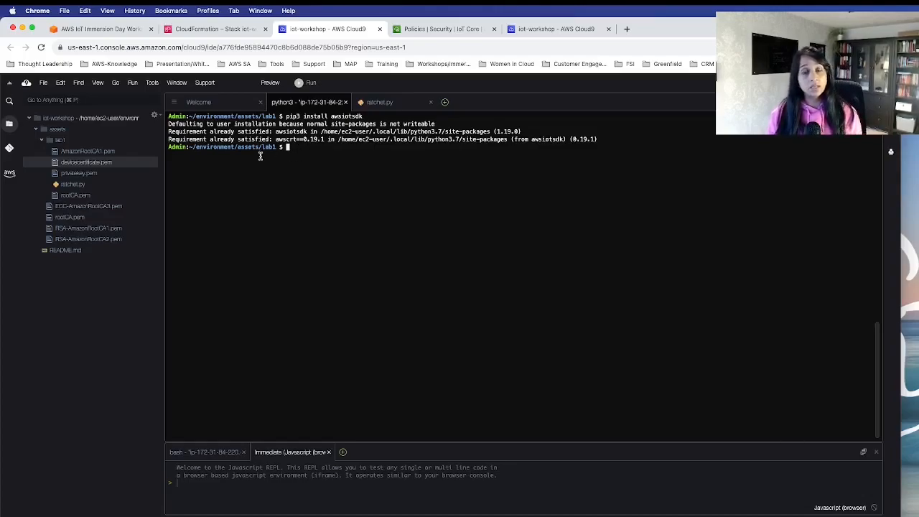
pyautogui.moveTo(369, 320)
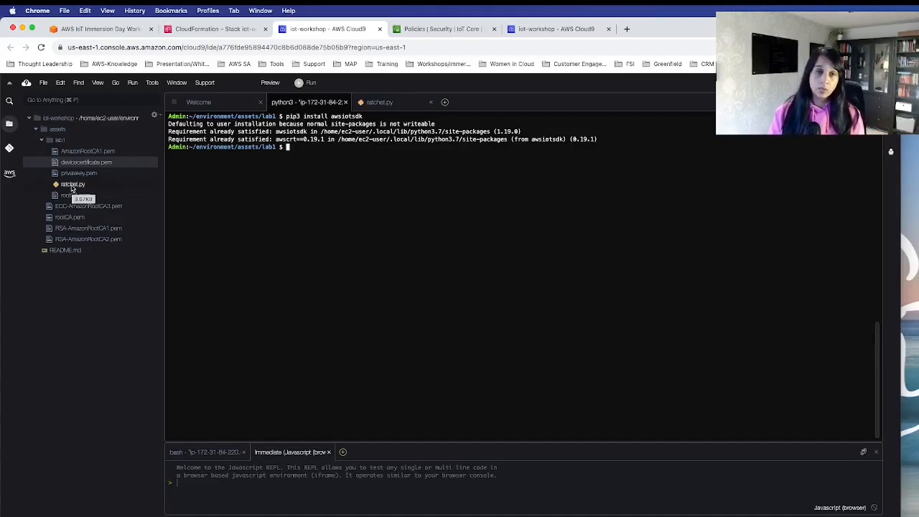
# Scroll the Lab 1.1 instructions to the pip3 install command and ratchet.py code block
pyautogui.click(380, 102)
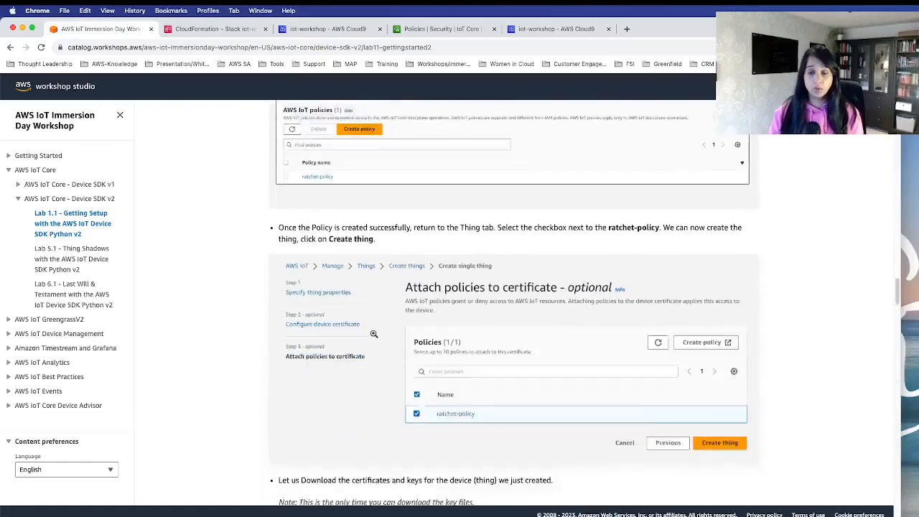
pyautogui.scroll(-3)
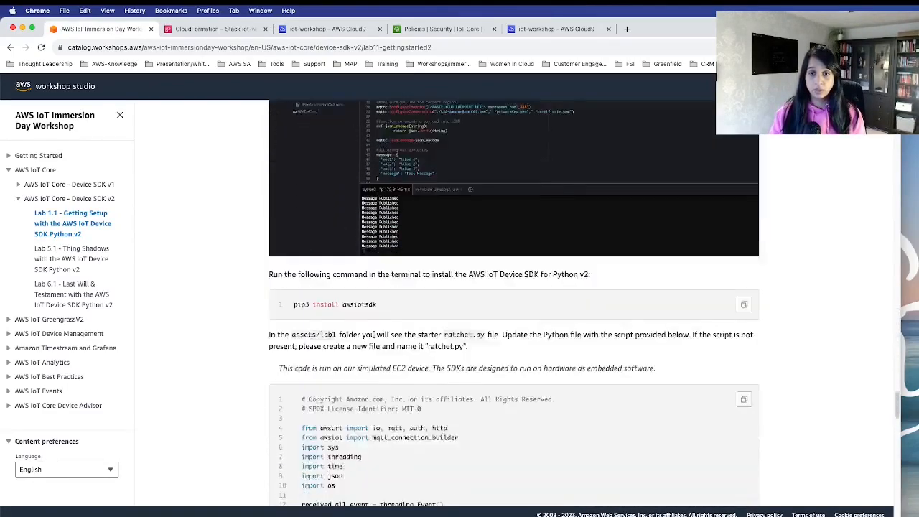
pyautogui.scroll(-3)
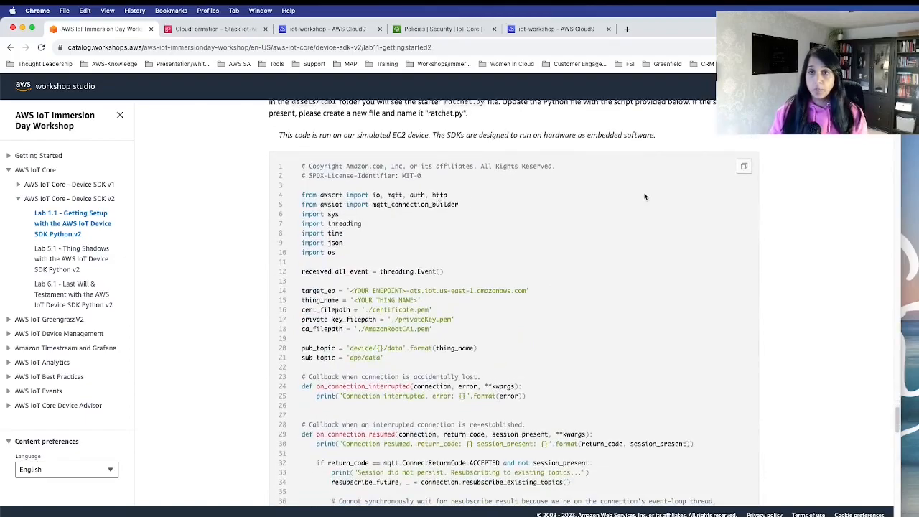
pyautogui.click(744, 166)
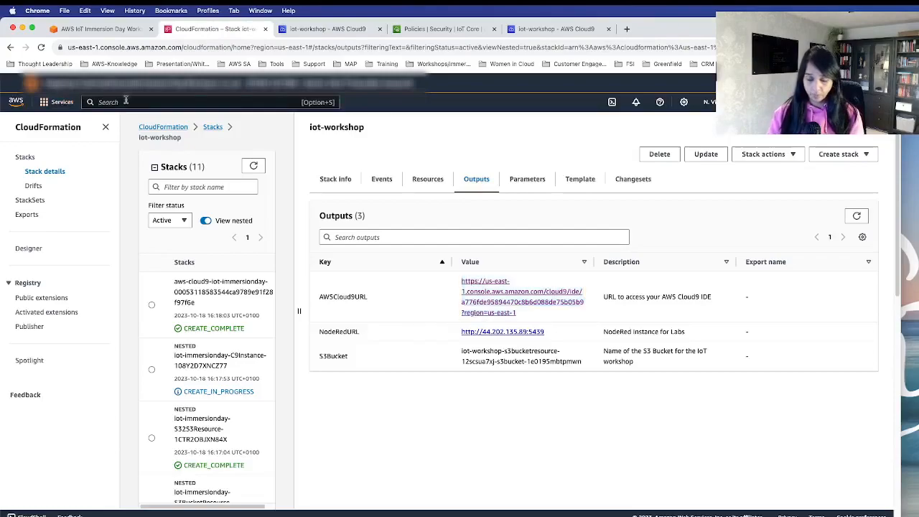
# Open IoT Core Settings via the 'iotcore' search and copy the device data endpoint
pyautogui.write('iotcore')
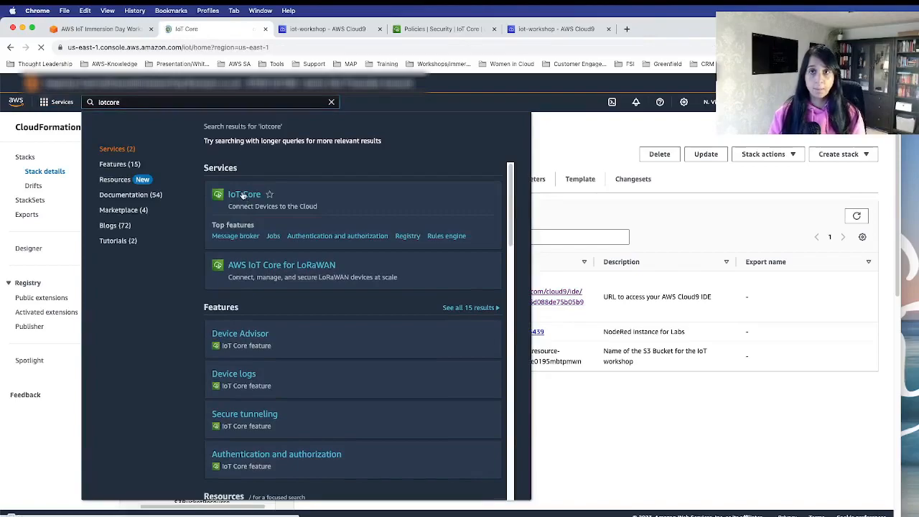
pyautogui.click(244, 193)
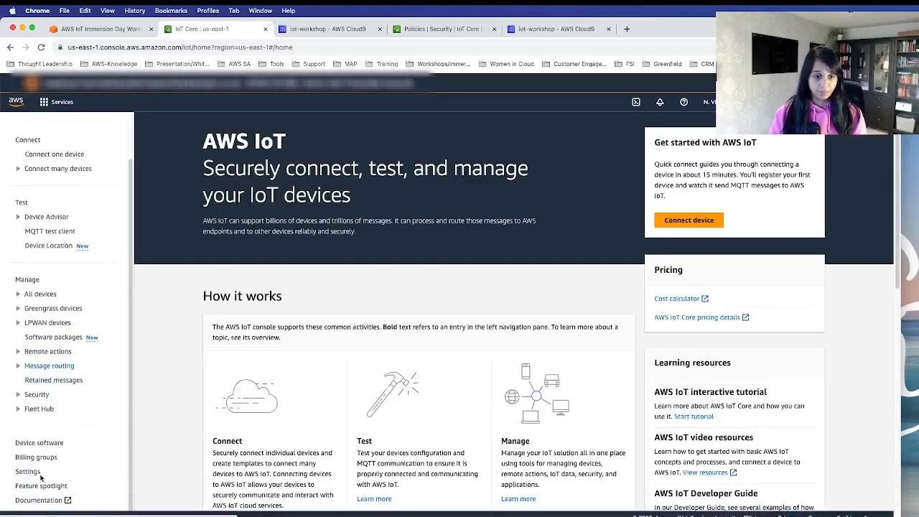
pyautogui.click(28, 471)
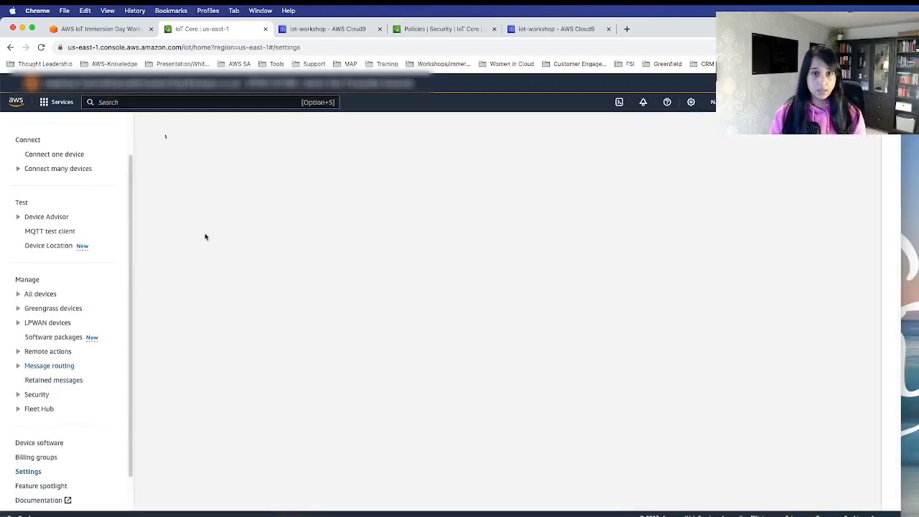
pyautogui.click(28, 470)
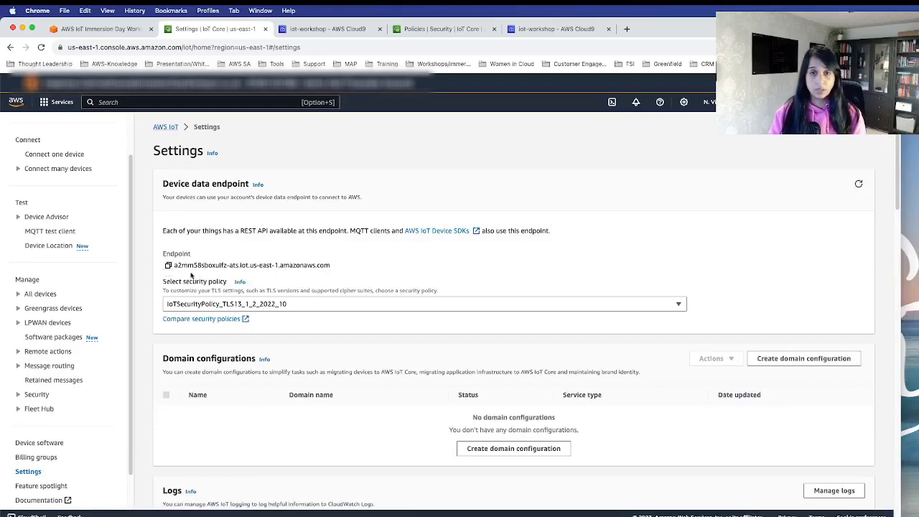
pyautogui.click(168, 264)
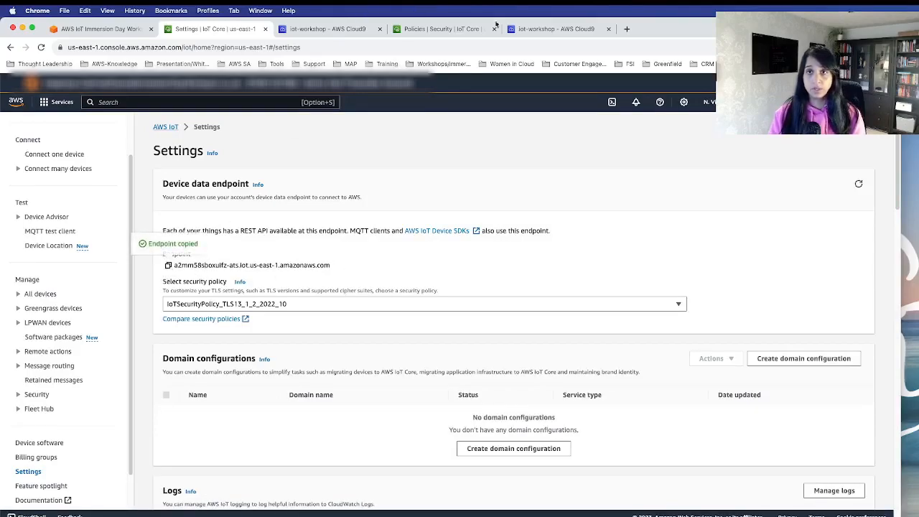
# Set target_ep to a2zm58sboxuifz-ats.iot.us-east-1.amazonaws.com and thing_name to ratchet in ratchet.py
pyautogui.click(329, 29)
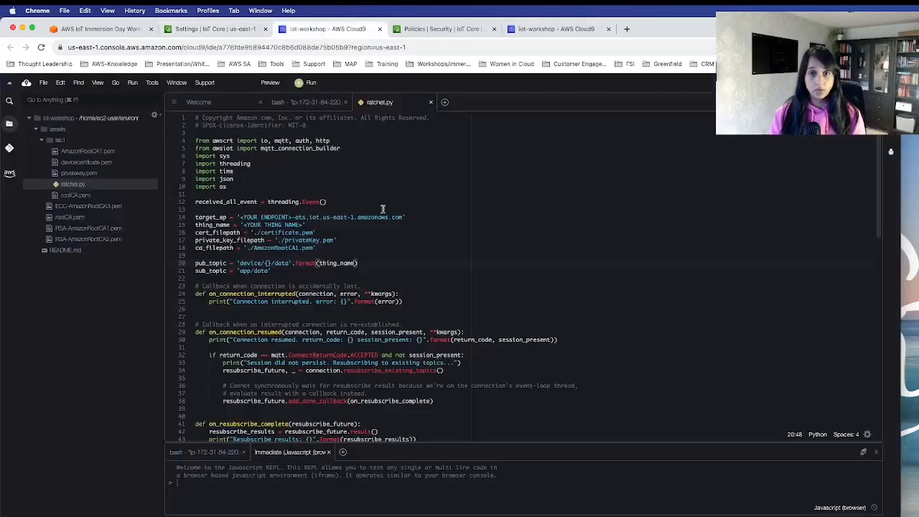
pyautogui.click(404, 217)
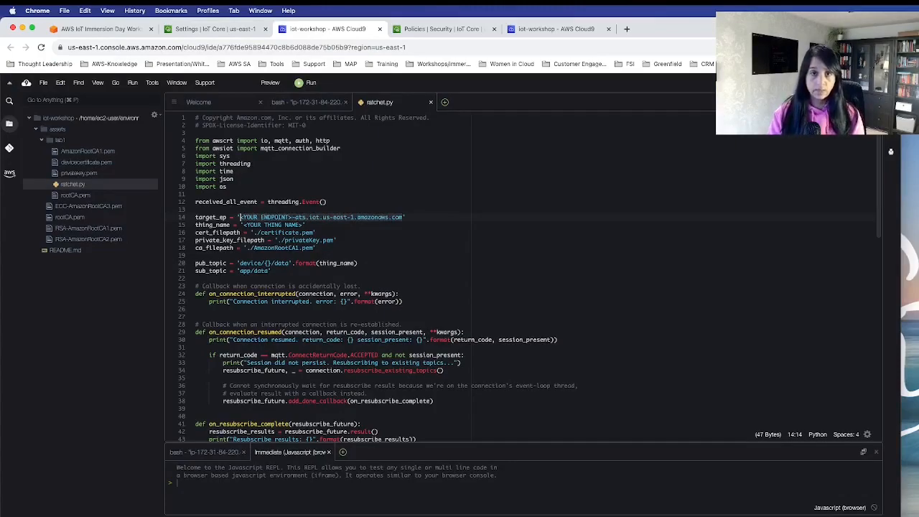
pyautogui.write('a2zm58sboxuifz-ats.iot.us-east-1.amazonaws.com')
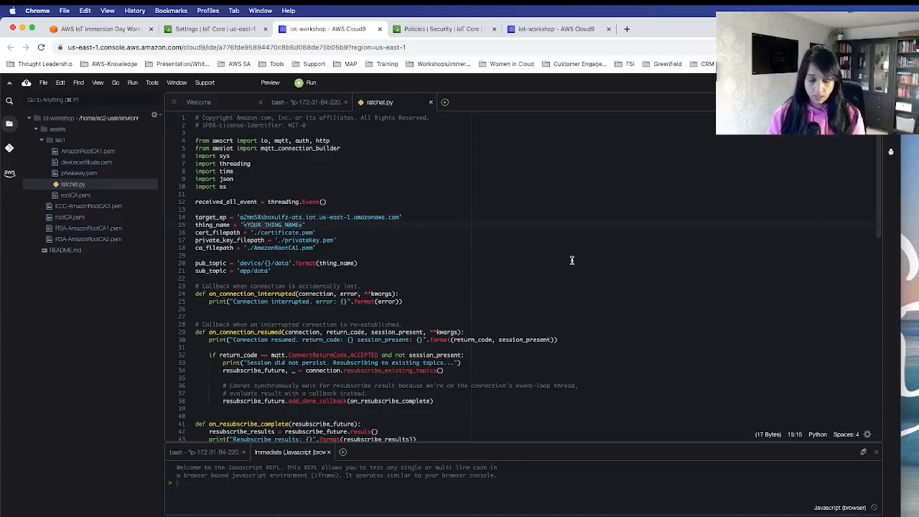
pyautogui.write("ratchet'")
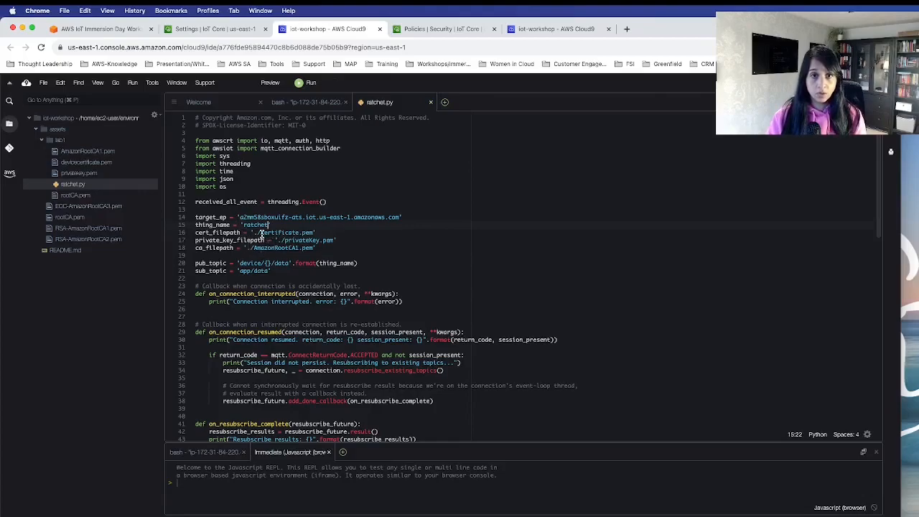
pyautogui.moveTo(572, 282)
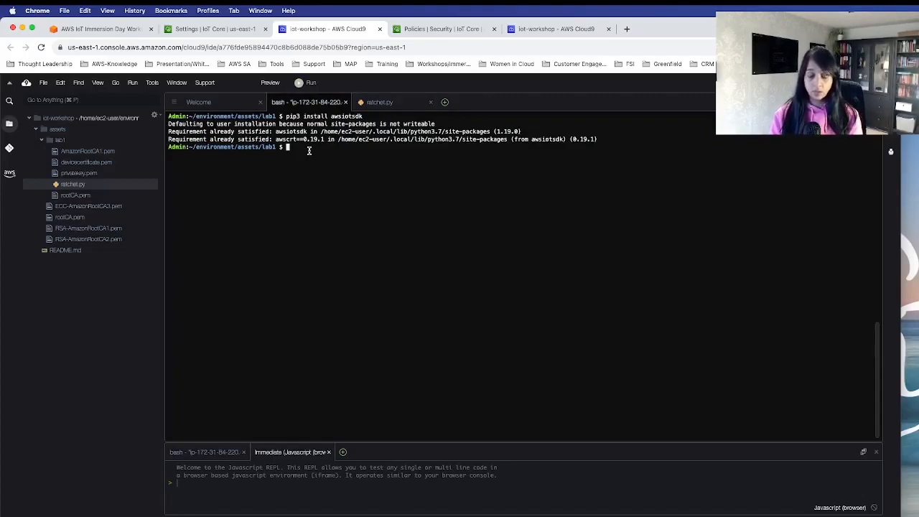
# Run python ratchet.py in the Cloud9 terminal, then return to the IoT Core console
pyautogui.write('python')
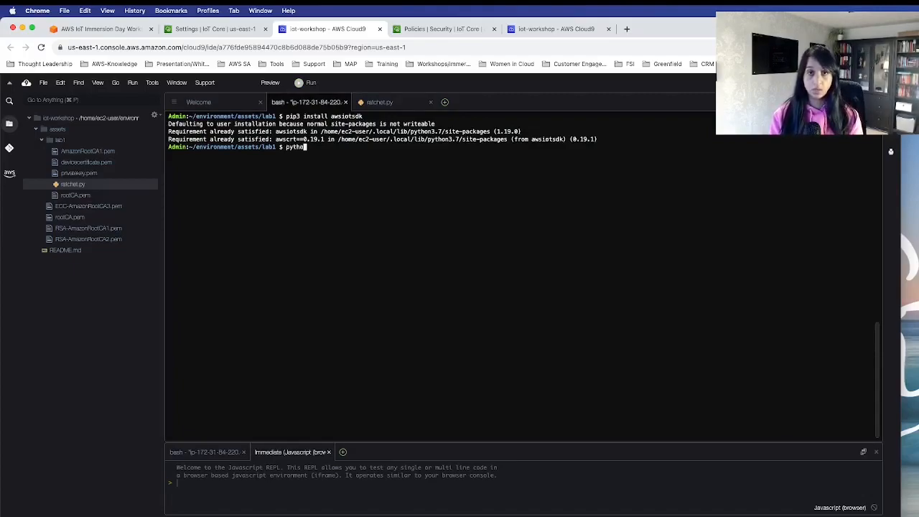
pyautogui.write('ratchet.py')
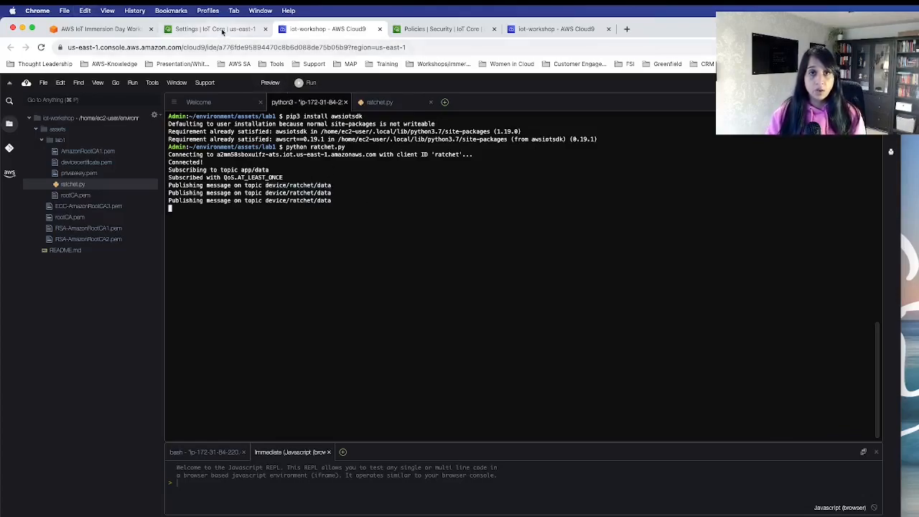
pyautogui.click(215, 29)
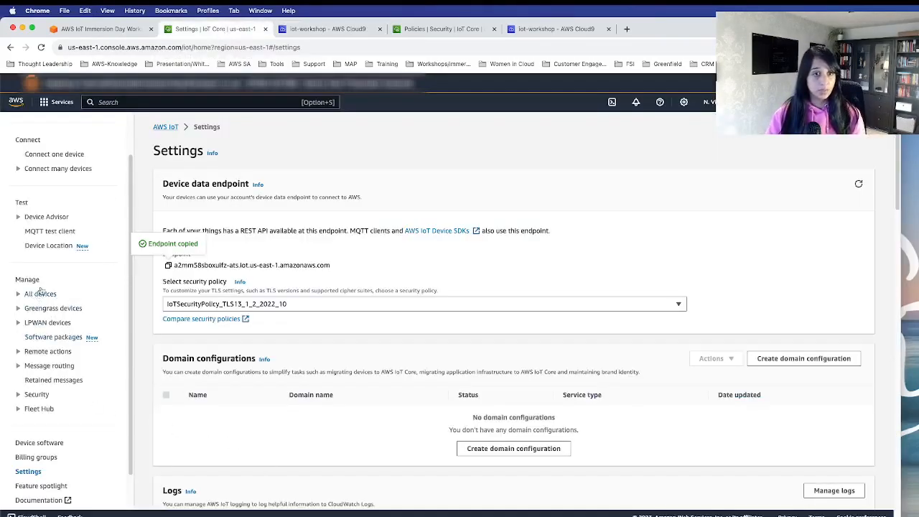
# Subscribe the MQTT test client to device/ratchet/data and inspect a received message
pyautogui.click(50, 231)
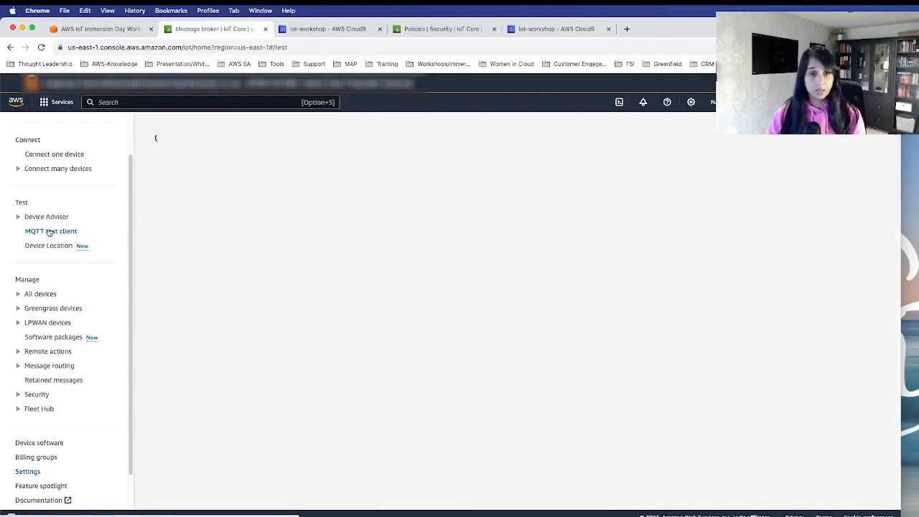
pyautogui.click(51, 231)
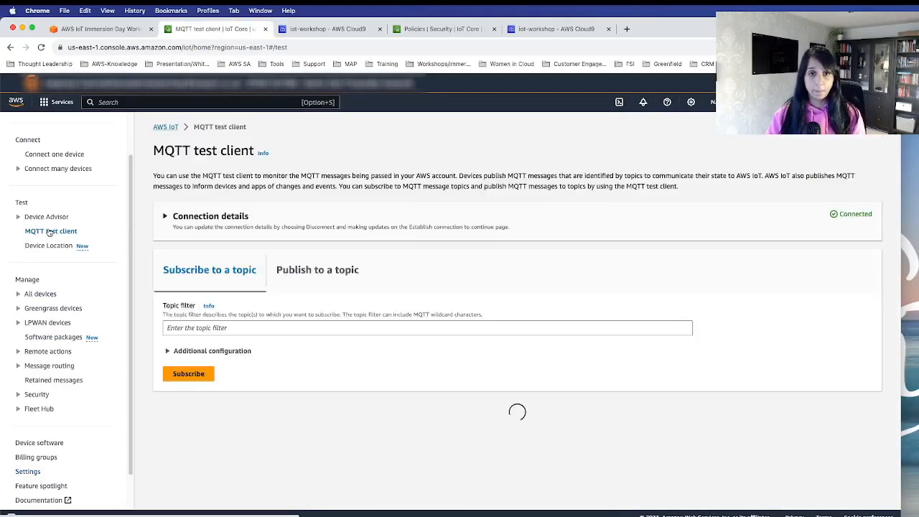
pyautogui.click(427, 327)
pyautogui.write('device/ratchet/data')
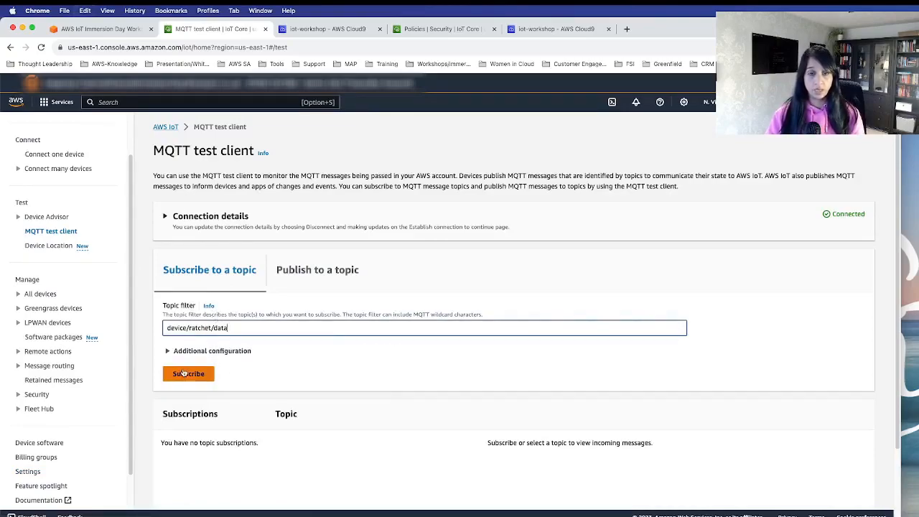
pyautogui.click(189, 373)
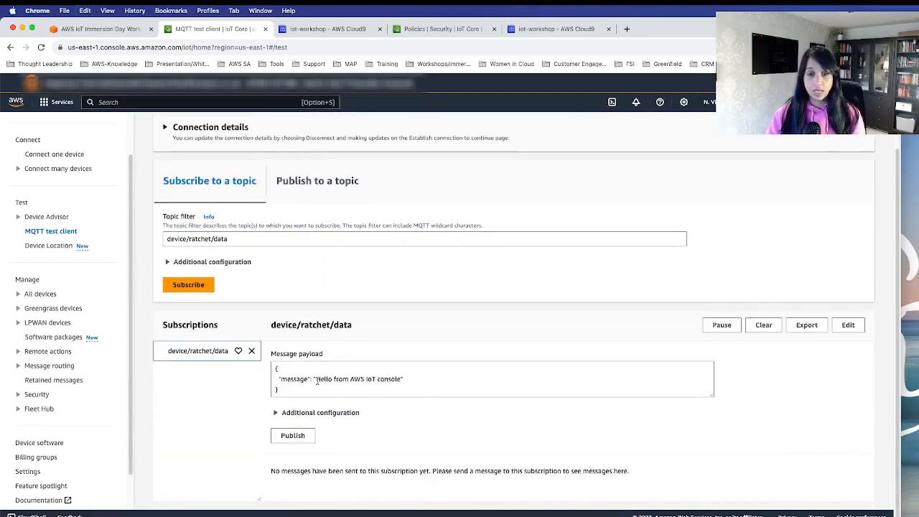
pyautogui.click(292, 435)
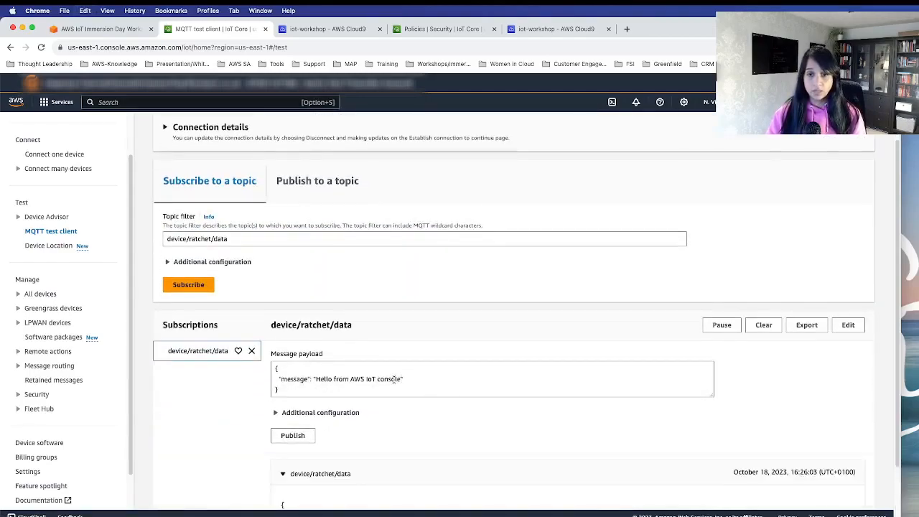
pyautogui.doubleClick(357, 379)
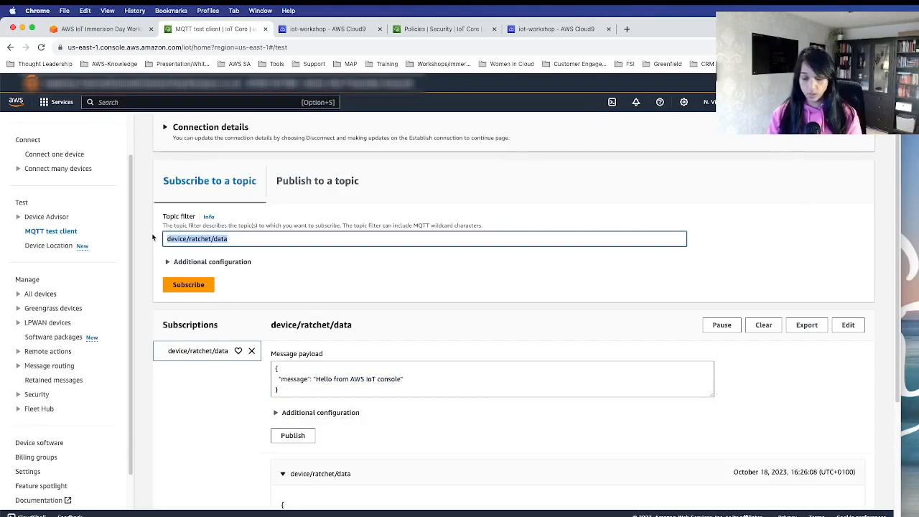
# Subscribe the MQTT test client to the # wildcard and view incoming ratchet messages
pyautogui.write('£')
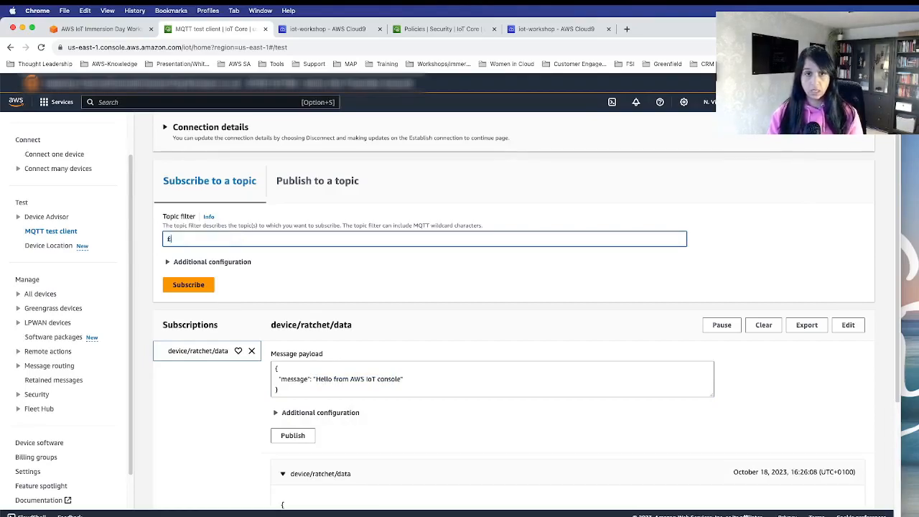
pyautogui.click(188, 284)
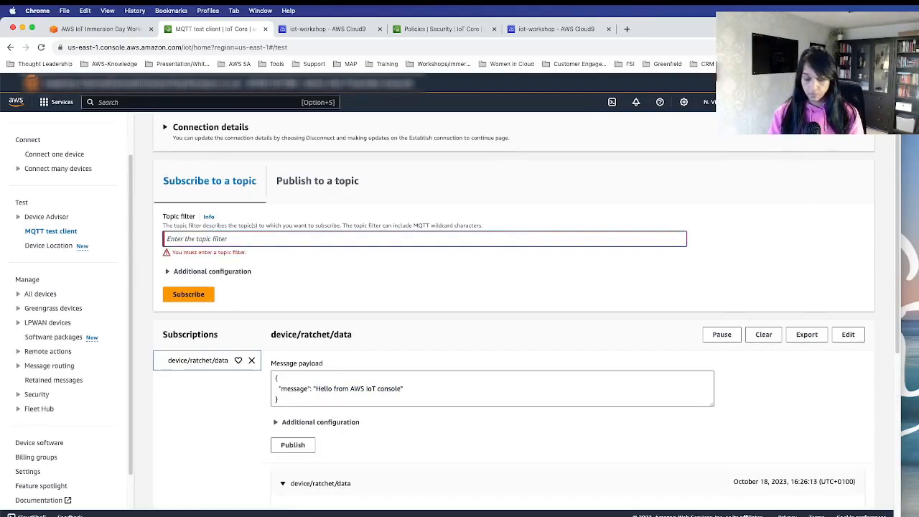
pyautogui.write('#')
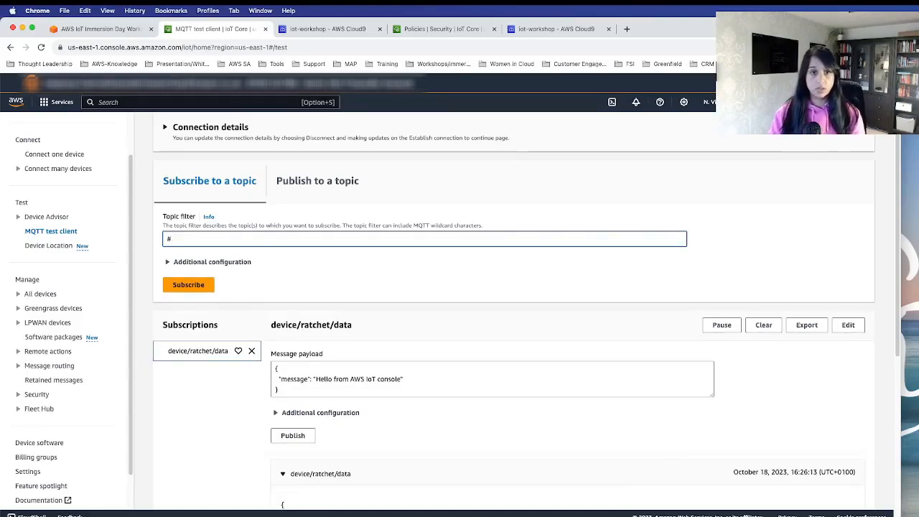
pyautogui.click(188, 284)
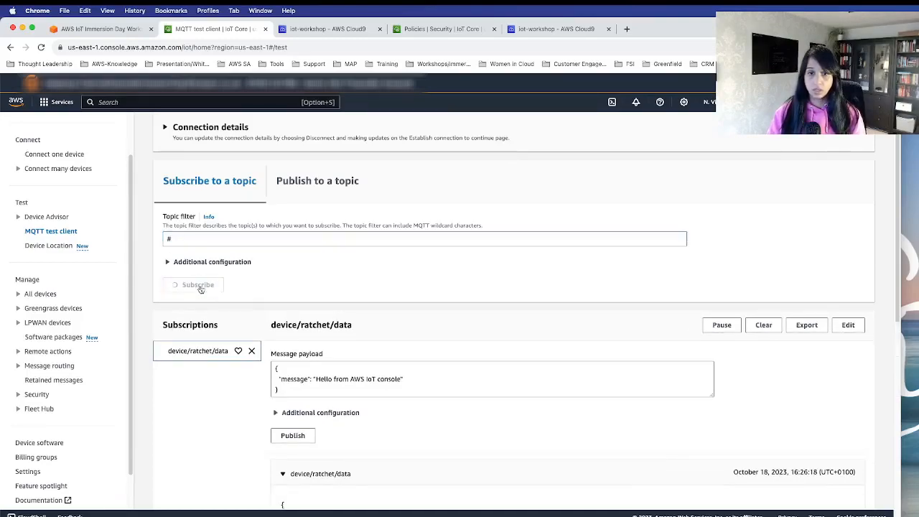
pyautogui.click(197, 284)
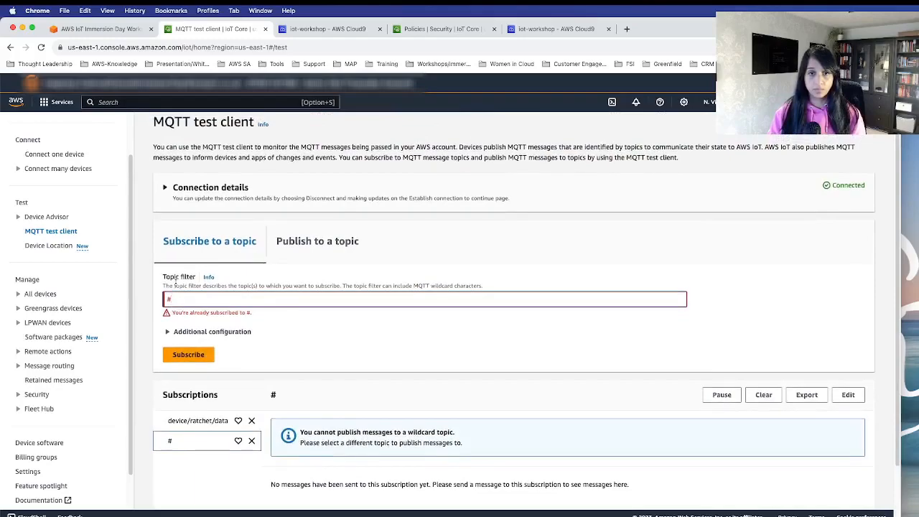
pyautogui.click(423, 298)
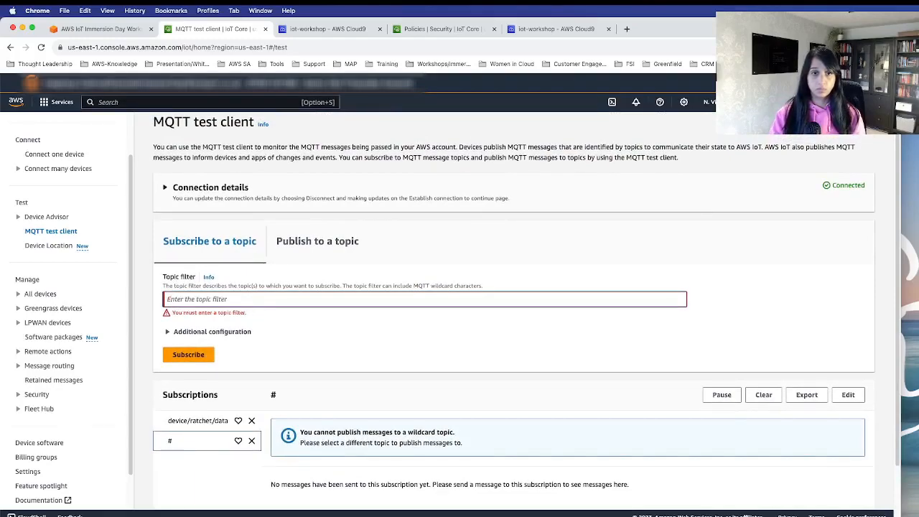
pyautogui.click(194, 440)
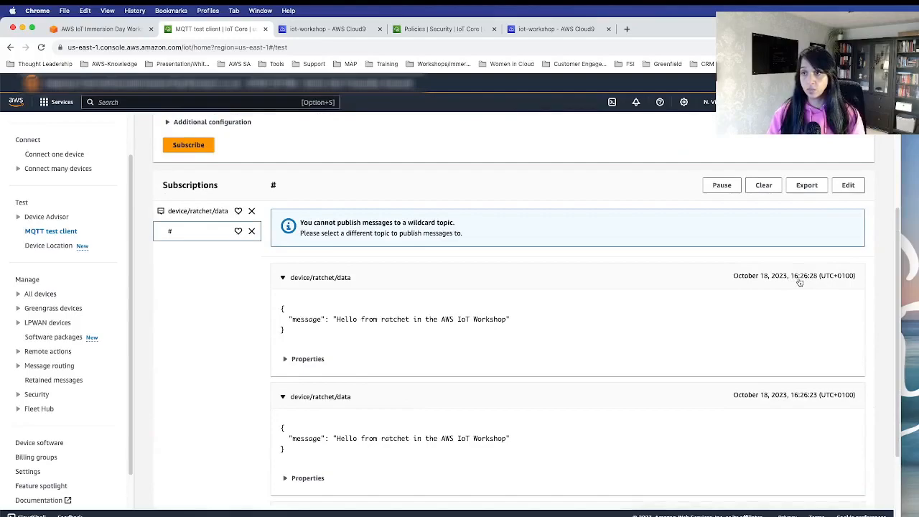
pyautogui.moveTo(219, 297)
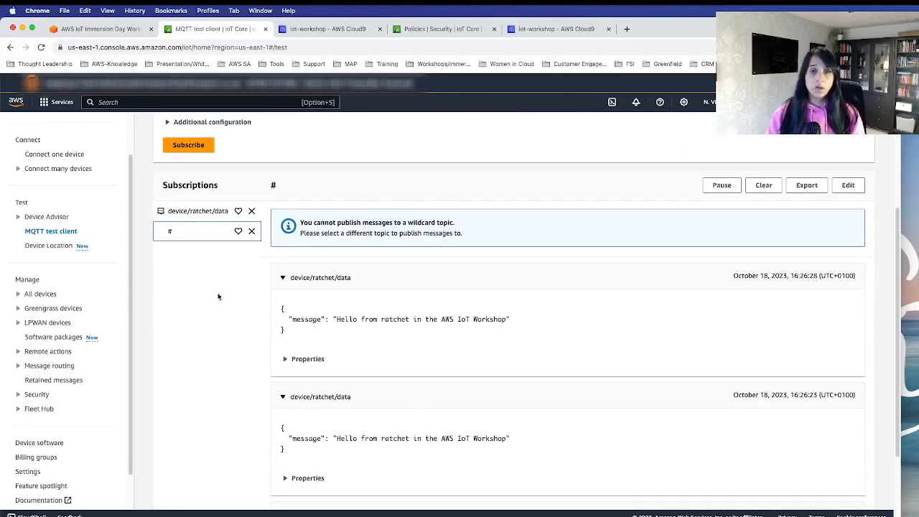
pyautogui.moveTo(228, 302)
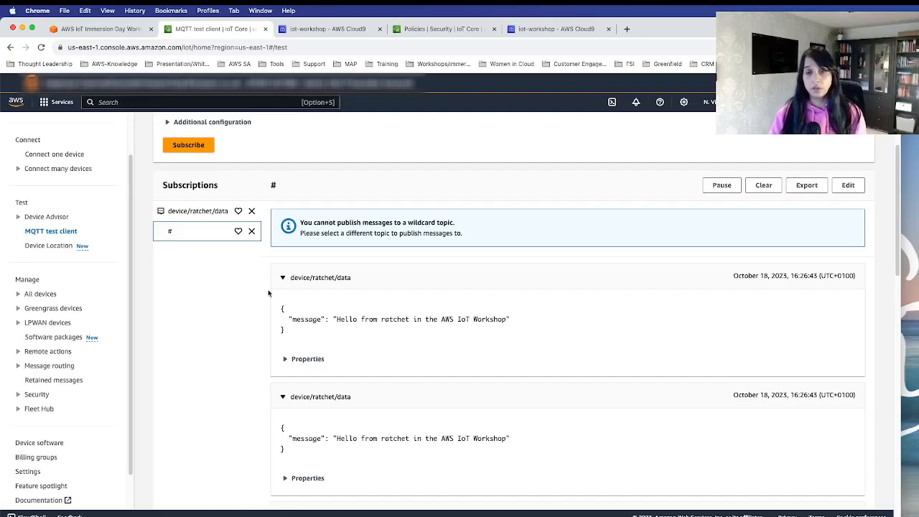
pyautogui.moveTo(361, 264)
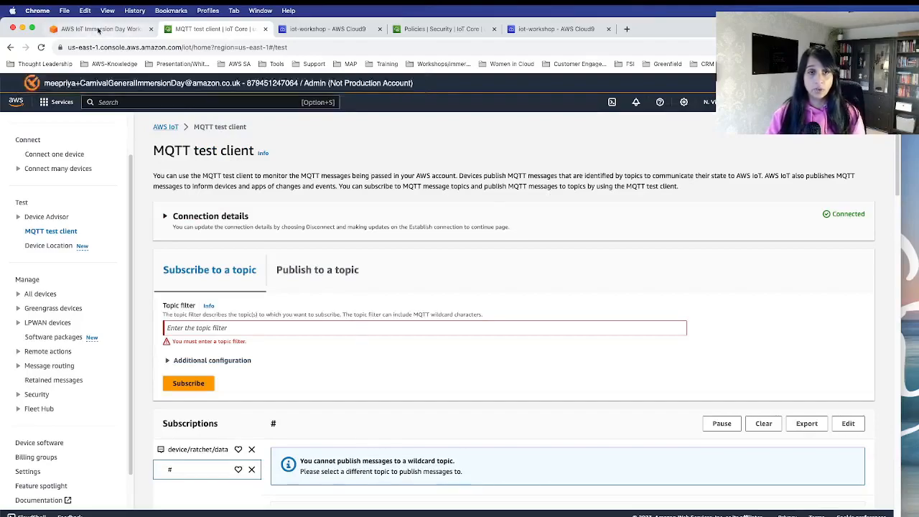
# Return to the AWS IoT Immersion Day Workshop tab showing Lab 1.1's ratchet.py script
pyautogui.click(93, 29)
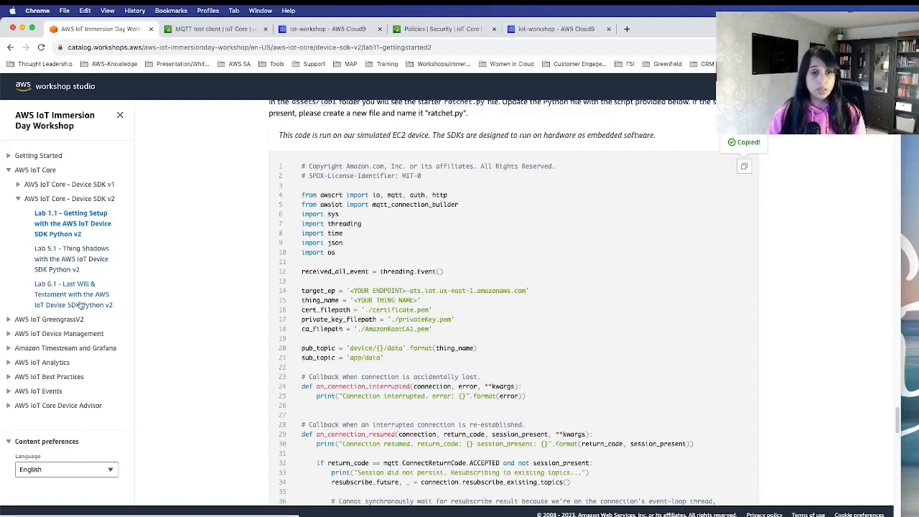
pyautogui.moveTo(21, 224)
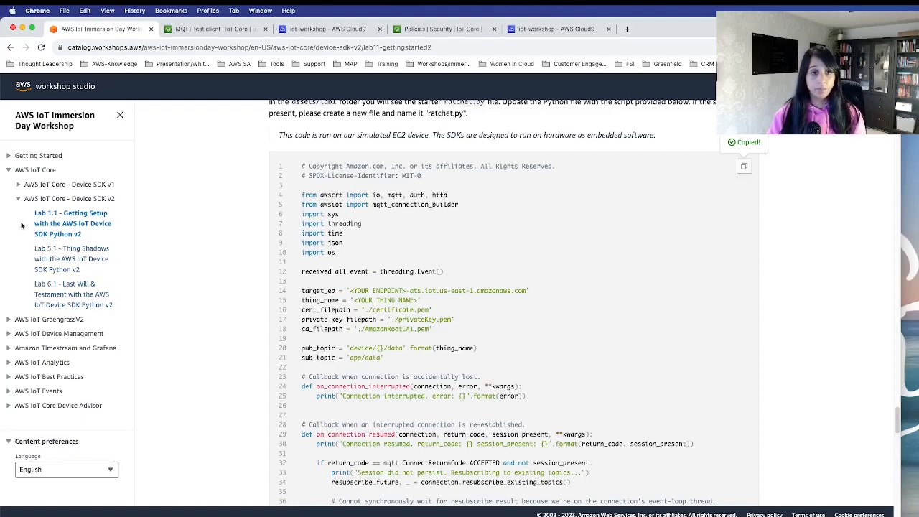